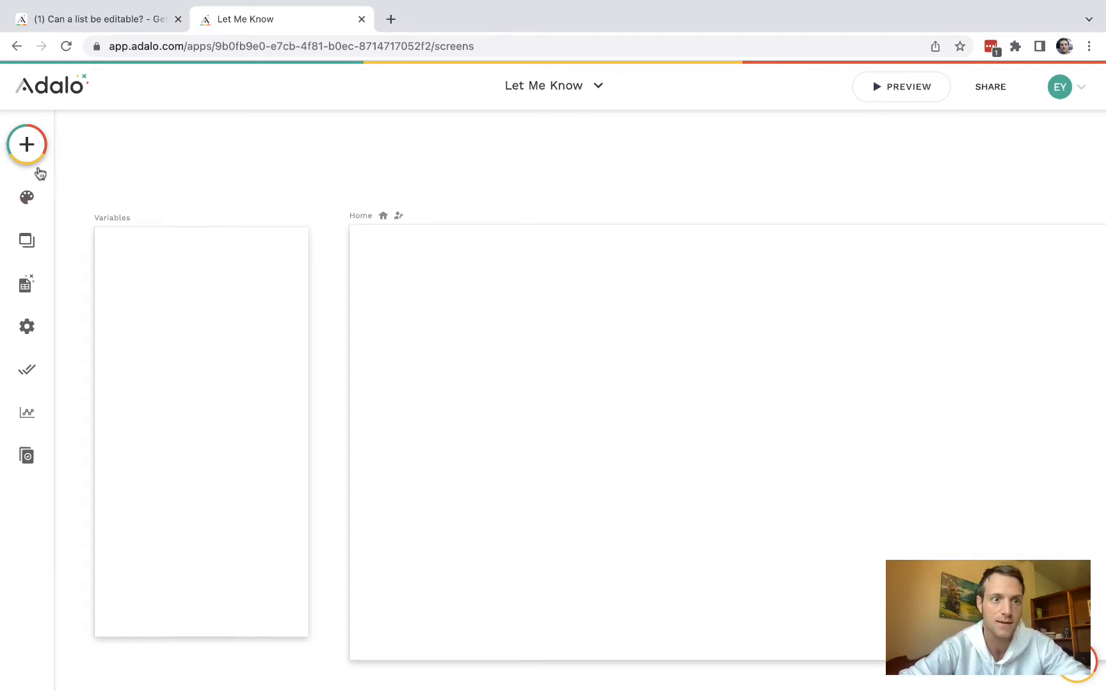
# Review the organizations collection records (Apple, Amazon, Google Head Office) in the Database panel, then close them
pyautogui.click(26, 284)
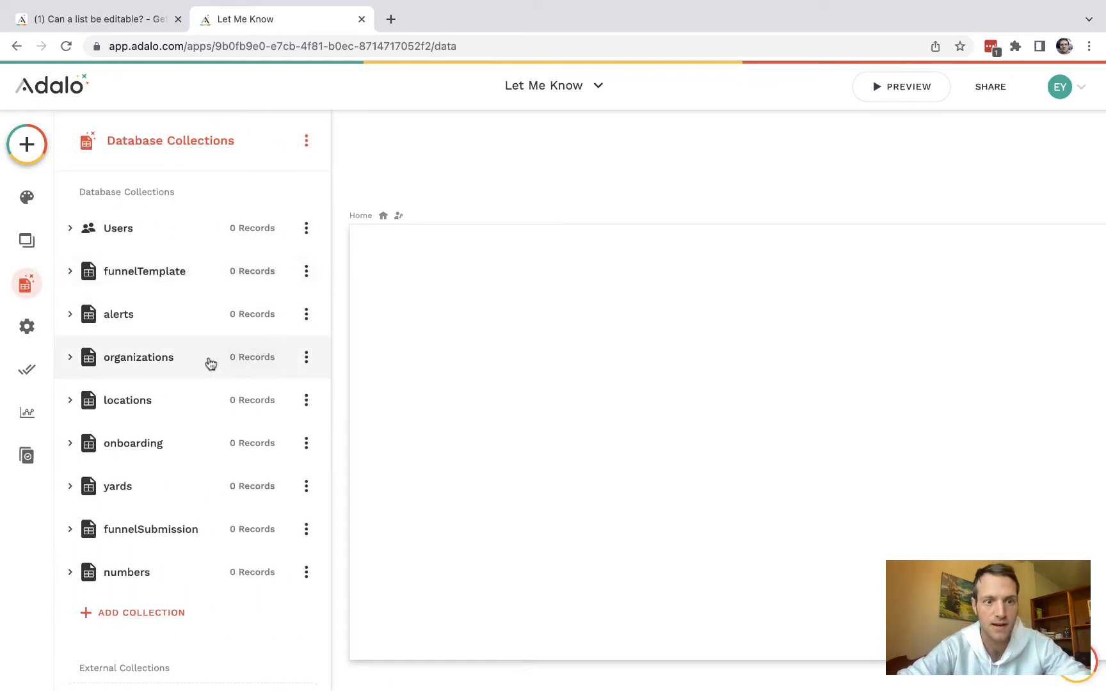
pyautogui.click(138, 357)
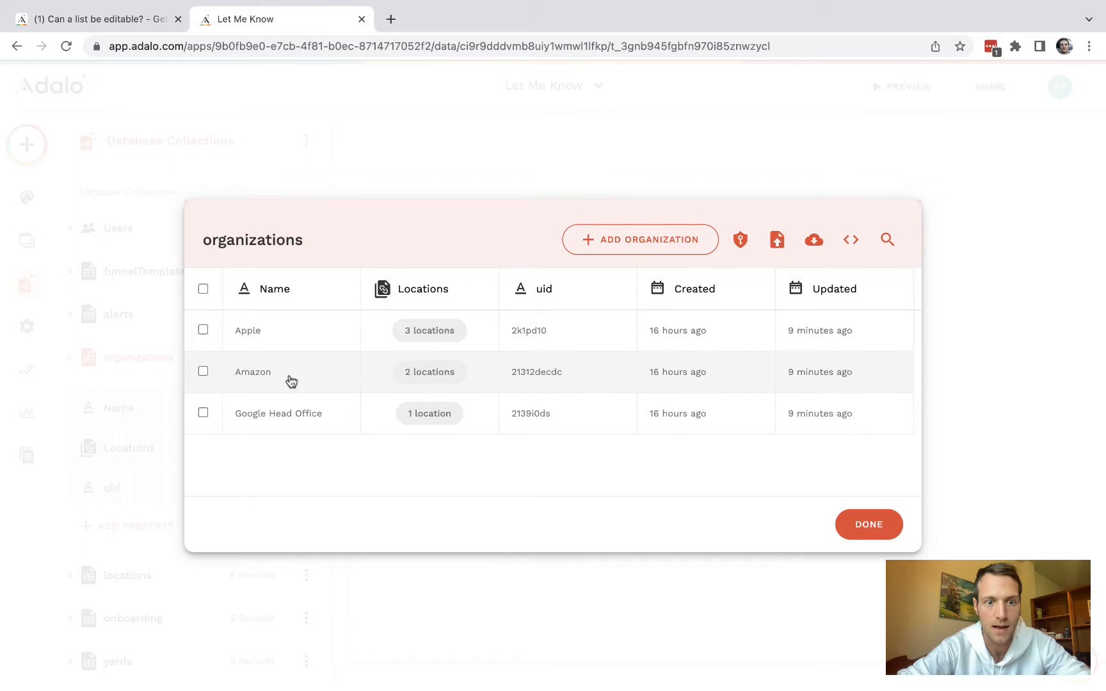
pyautogui.moveTo(492, 478)
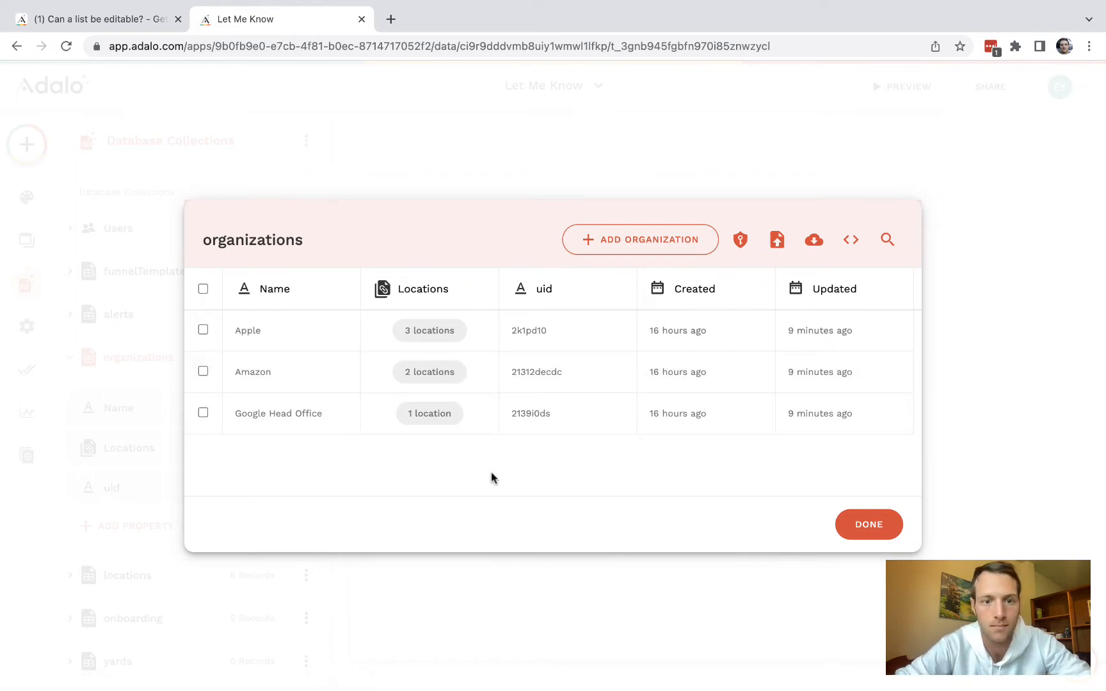
pyautogui.moveTo(450, 487)
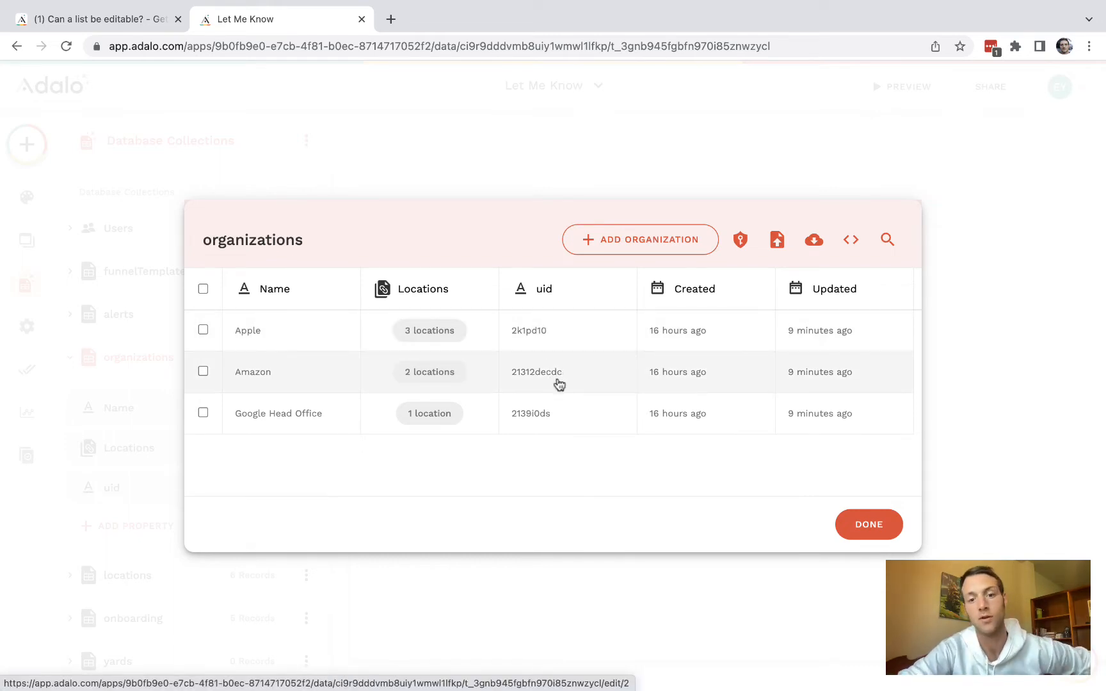
pyautogui.moveTo(556, 309)
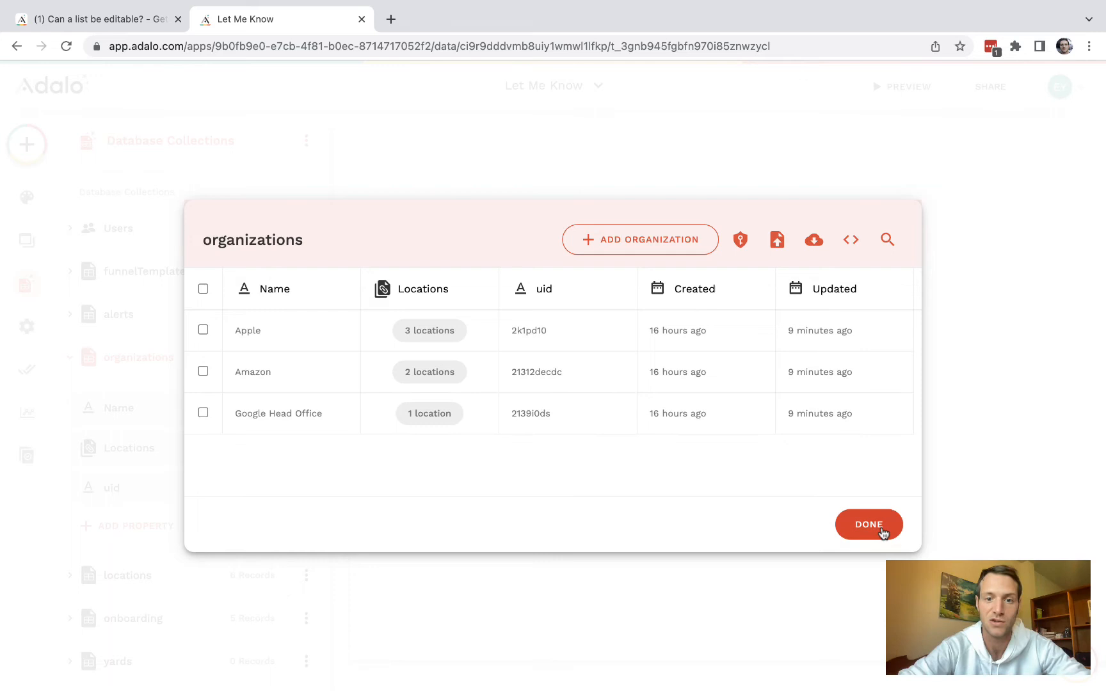
pyautogui.click(868, 524)
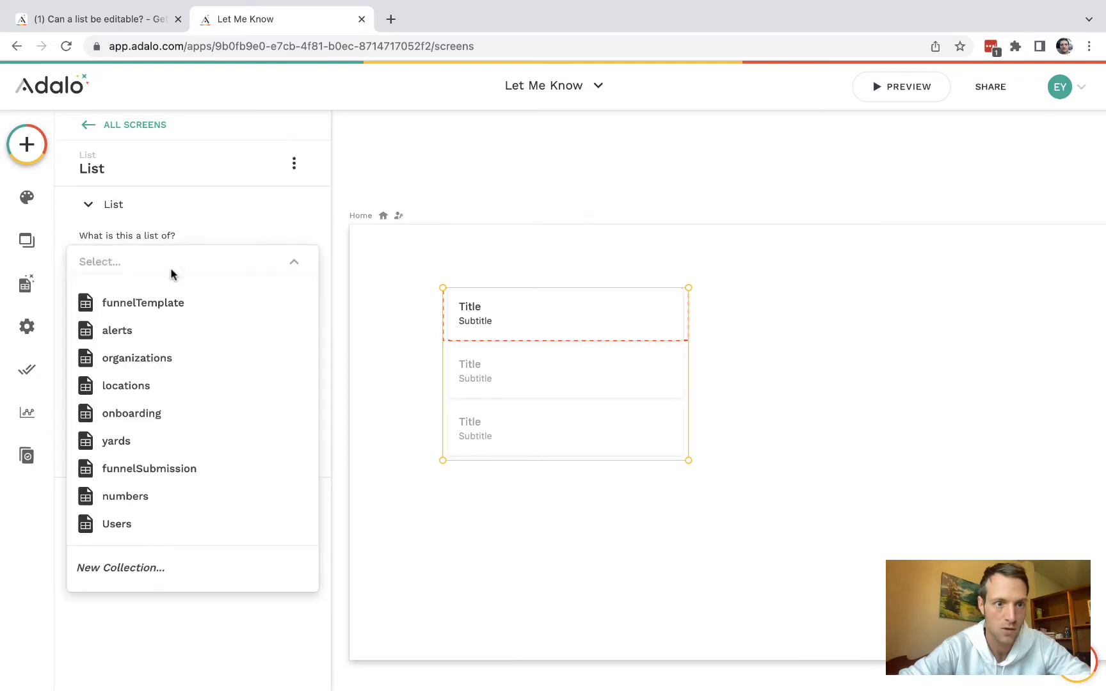
# Bind the Home list to organizations with Name as the item title, then preview the app
pyautogui.click(137, 358)
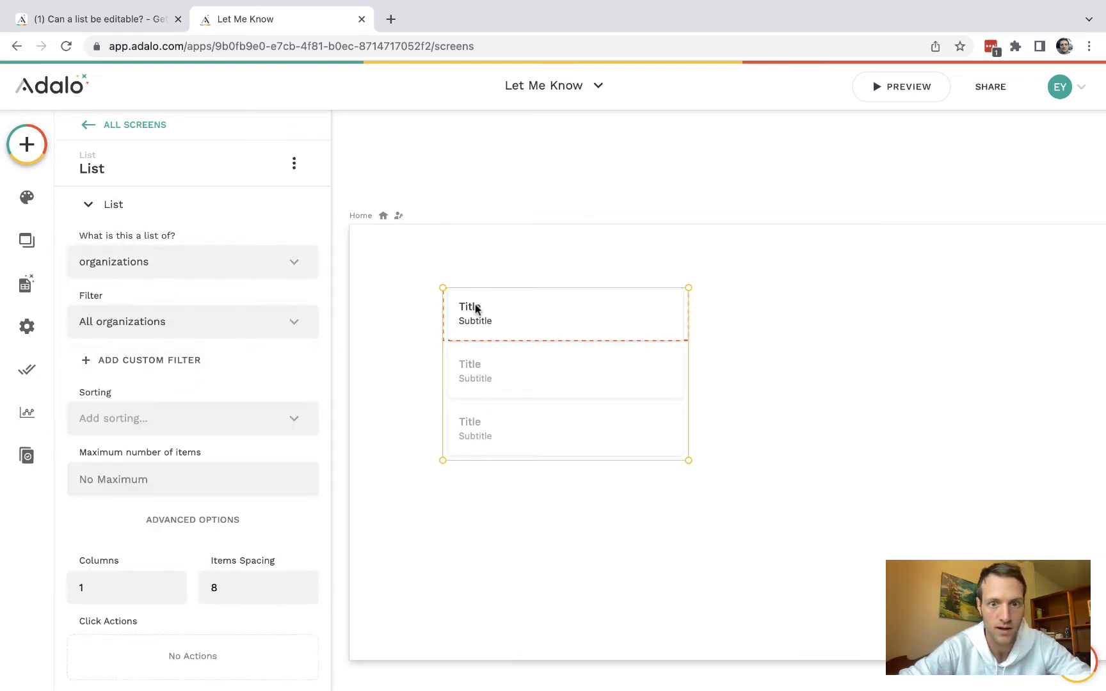
pyautogui.click(468, 306)
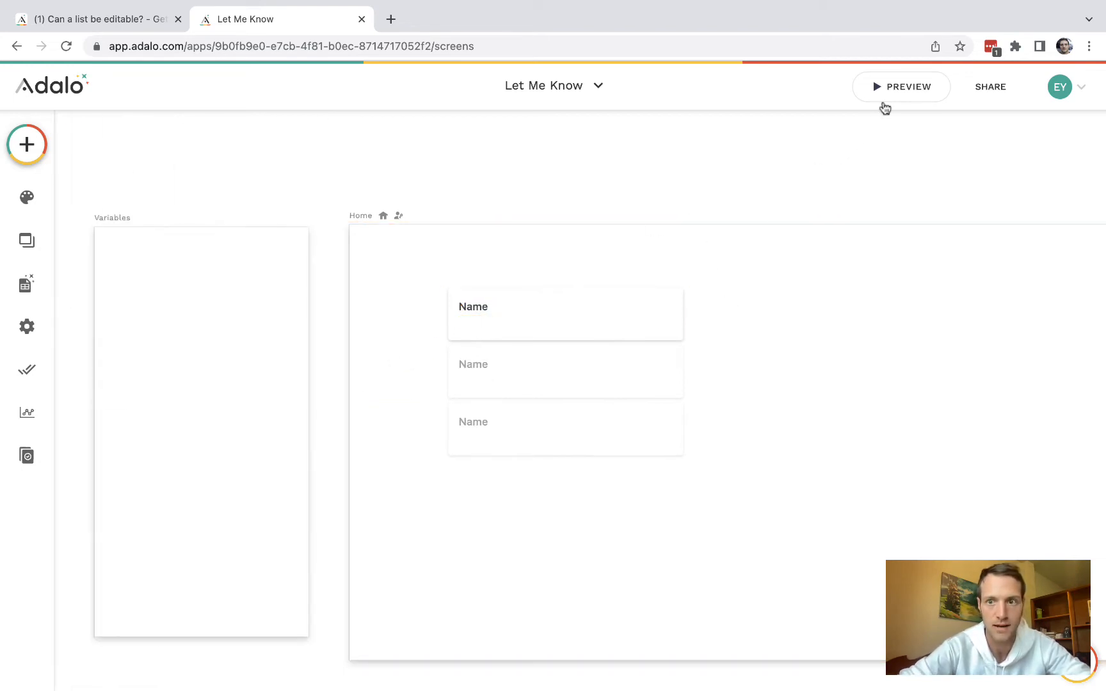
pyautogui.click(900, 87)
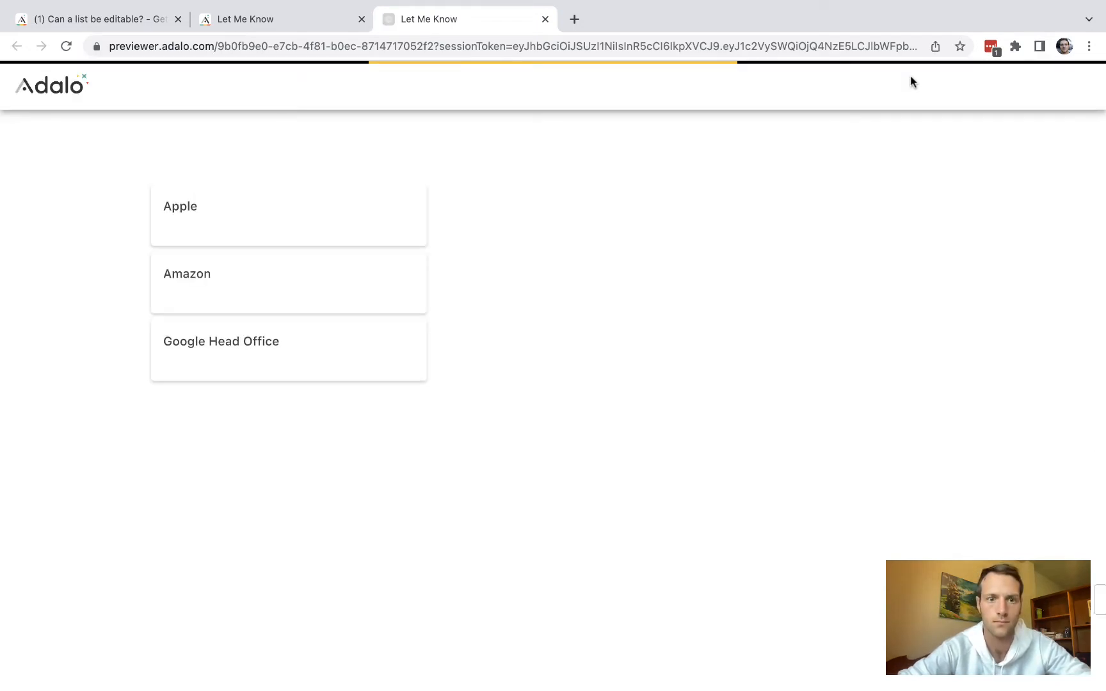
pyautogui.moveTo(393, 403)
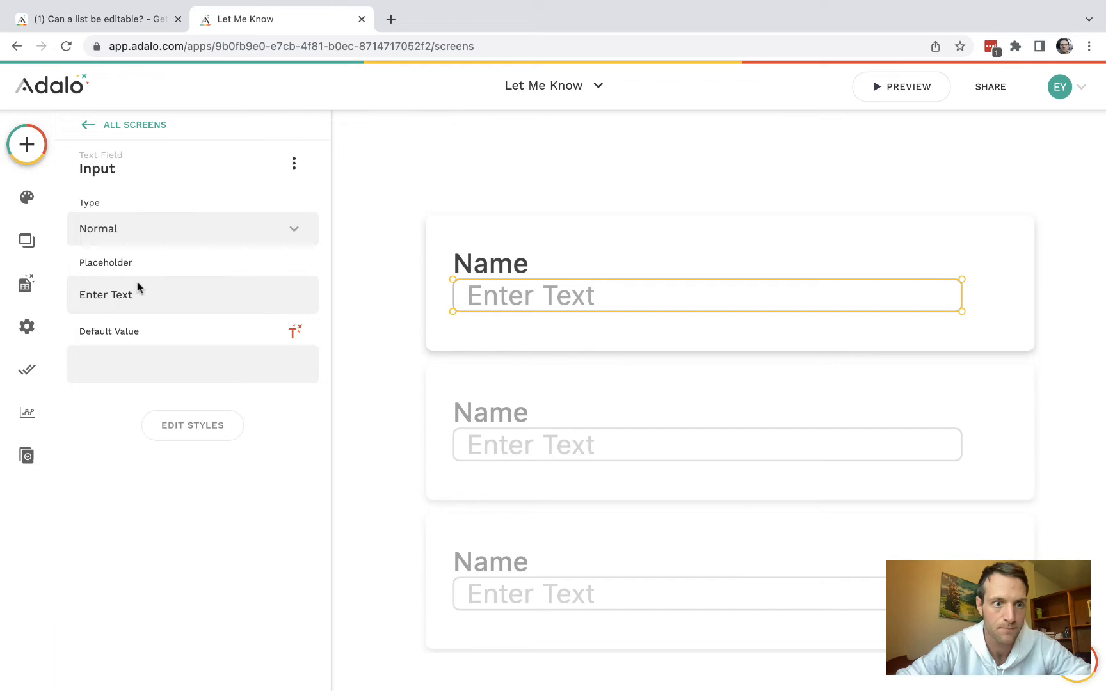
# Prefill the list input with Current Organization's Name via magic text and adjust its styles
pyautogui.click(294, 332)
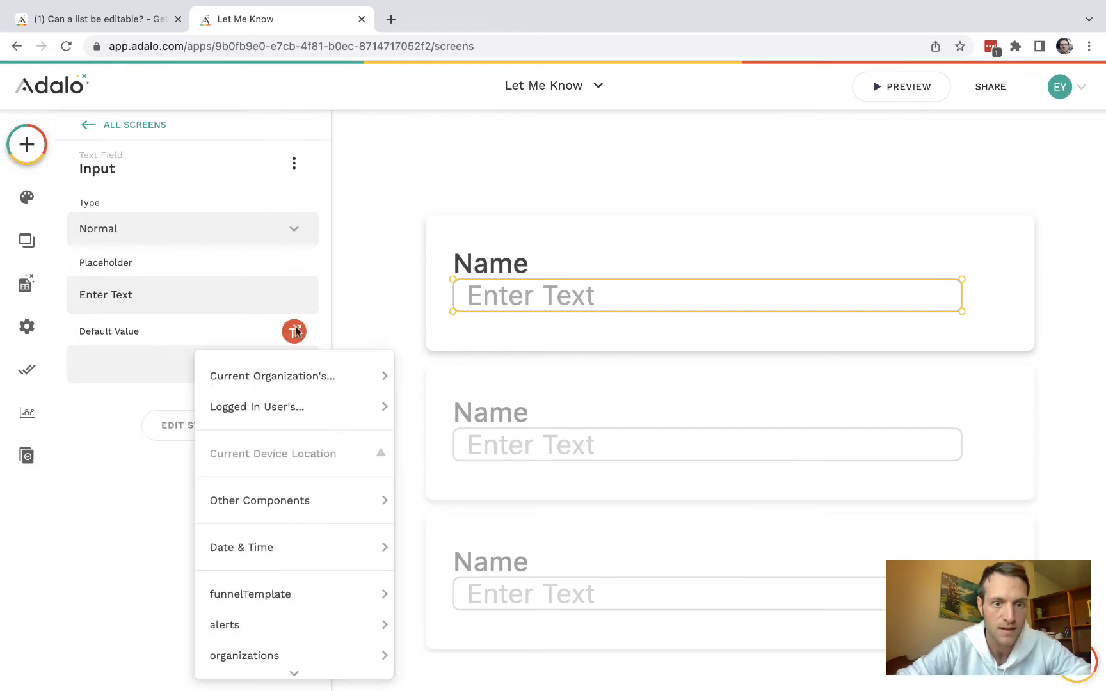
pyautogui.click(272, 376)
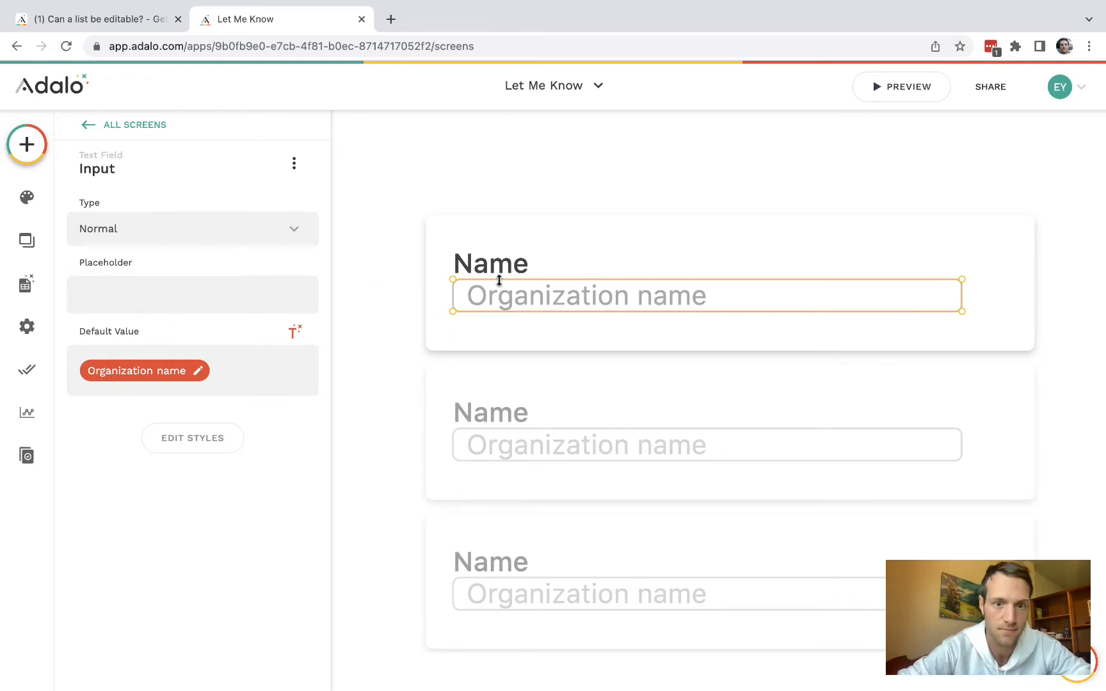
pyautogui.click(192, 438)
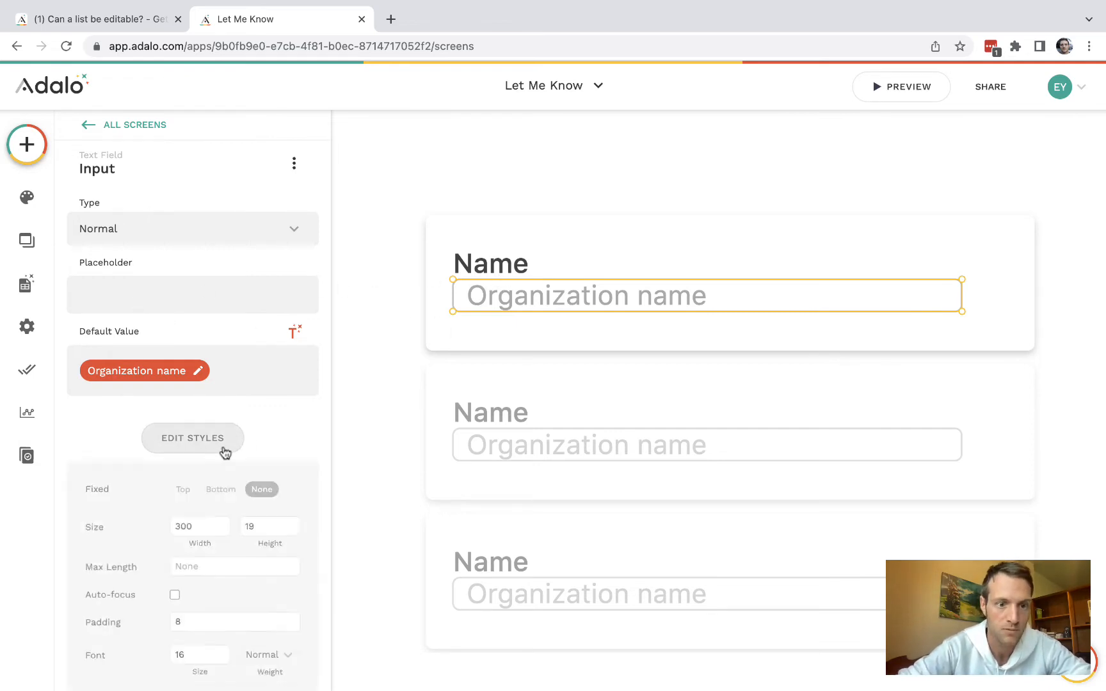
pyautogui.scroll(-3)
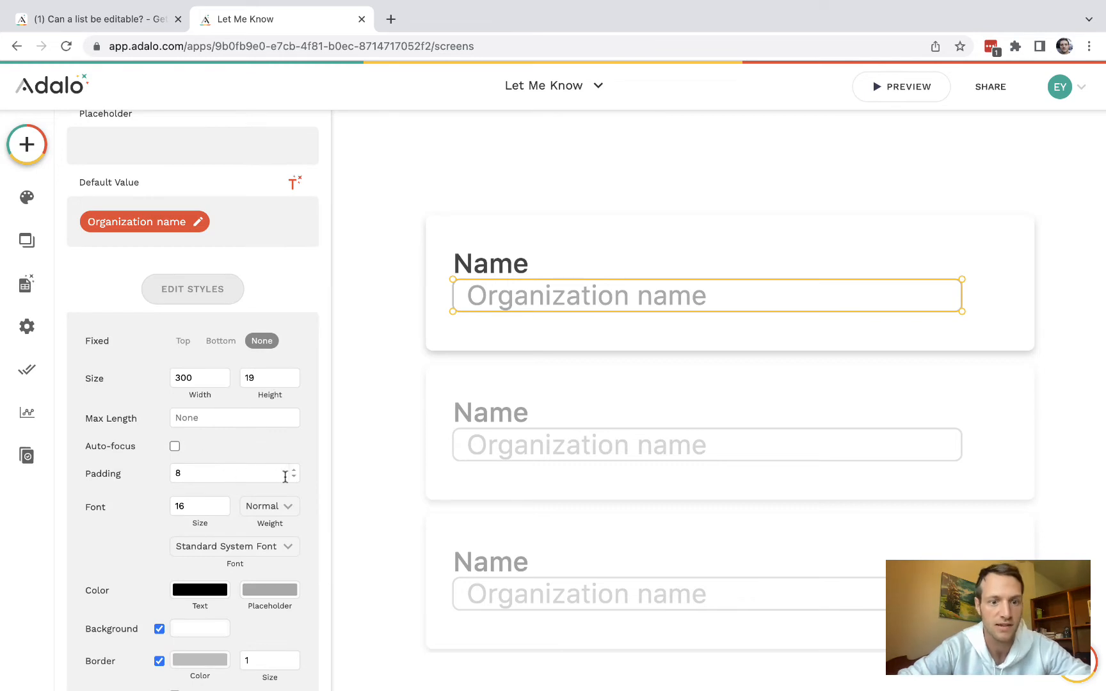
pyautogui.write('1')
pyautogui.write('input')
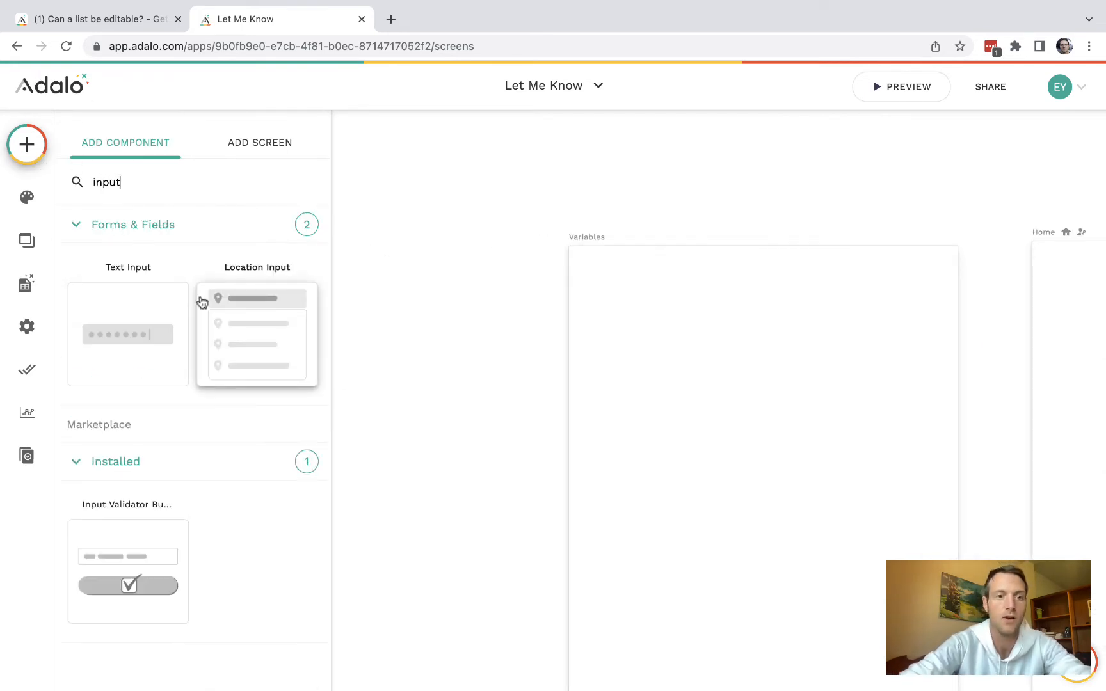
# Add a Text Input to the Variables screen and name it selectedOrganization
pyautogui.click(127, 334)
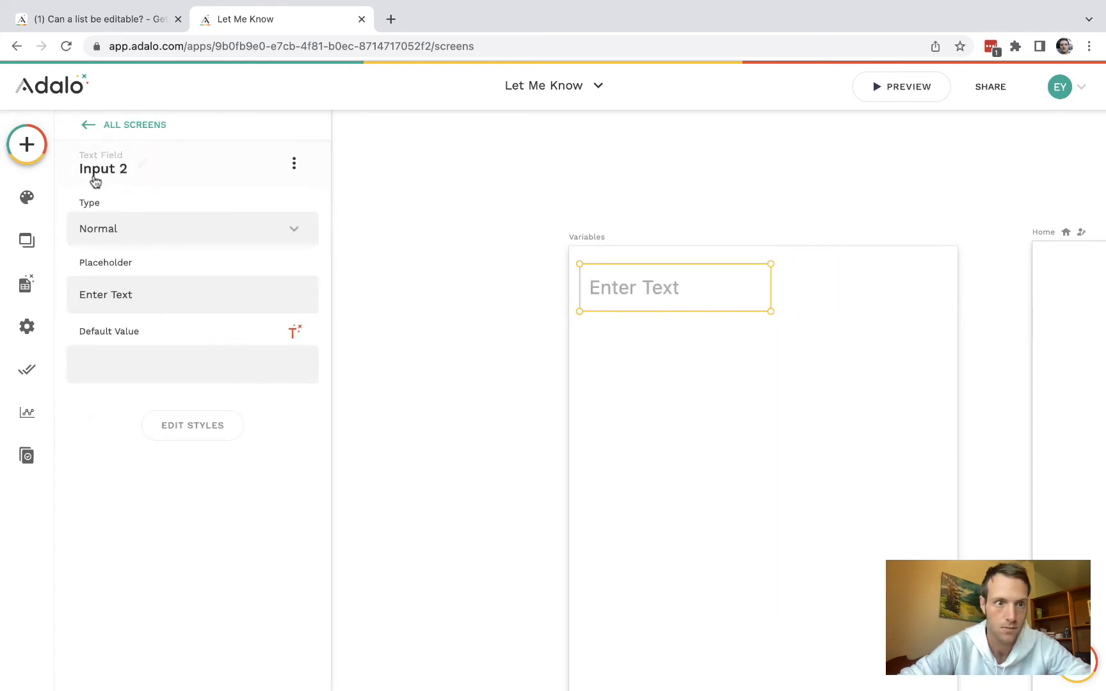
pyautogui.write('selectedOrganization')
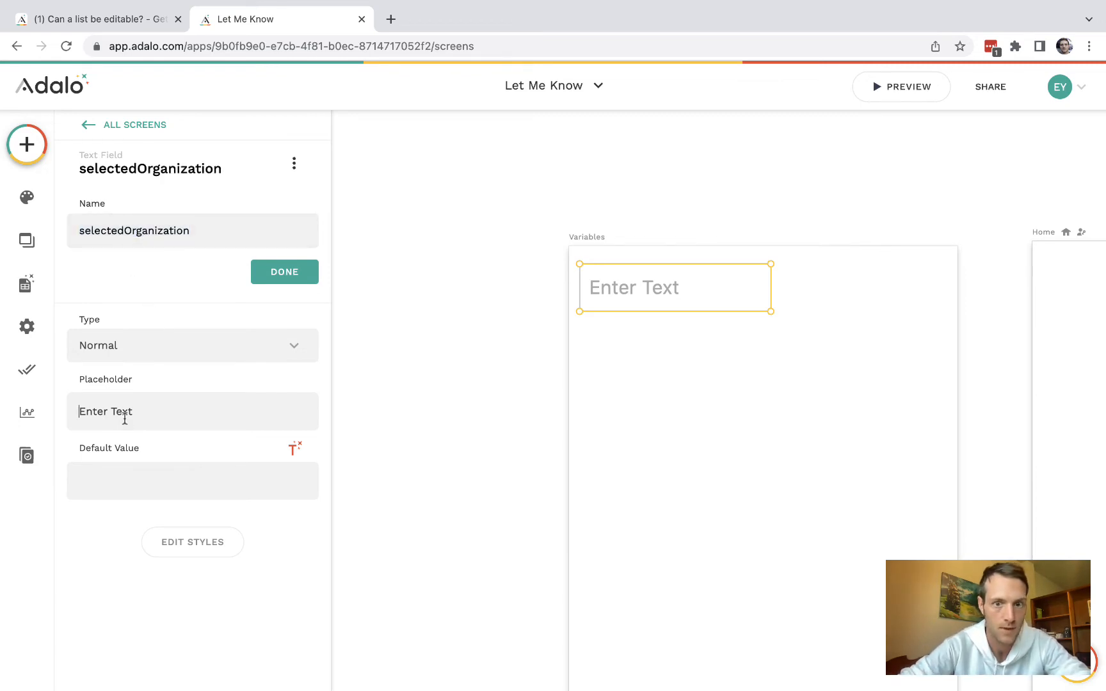
pyautogui.write('selectedOrganization')
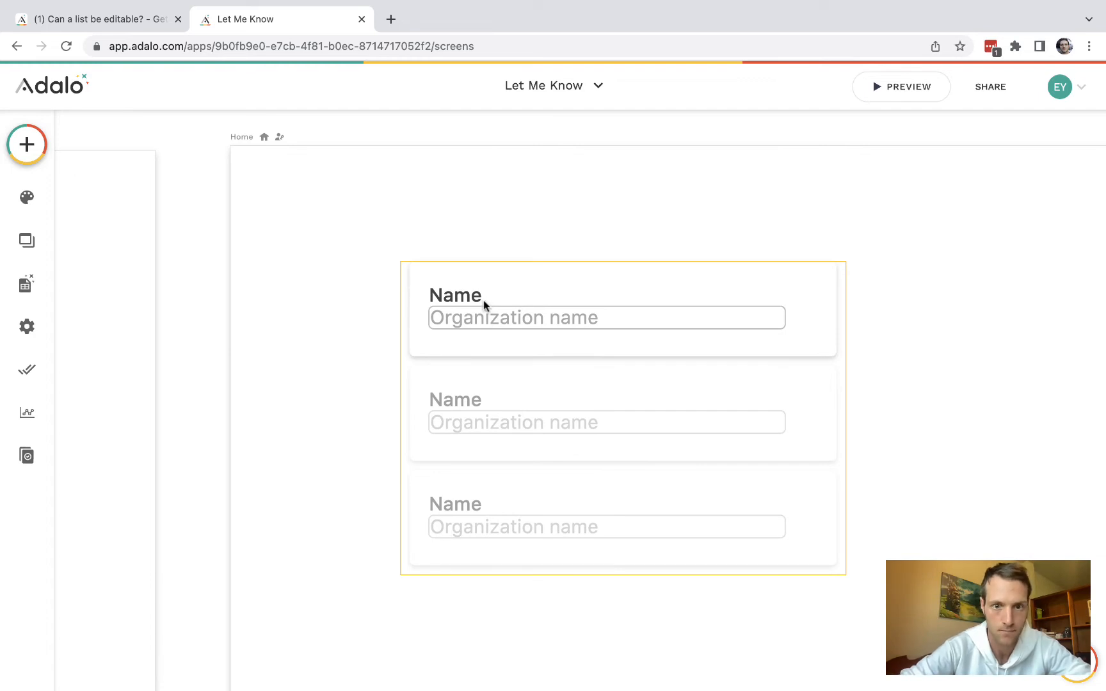
# Give the Name label a Change Input Value action setting selectedOrganization to Current Organization's uid
pyautogui.click(455, 295)
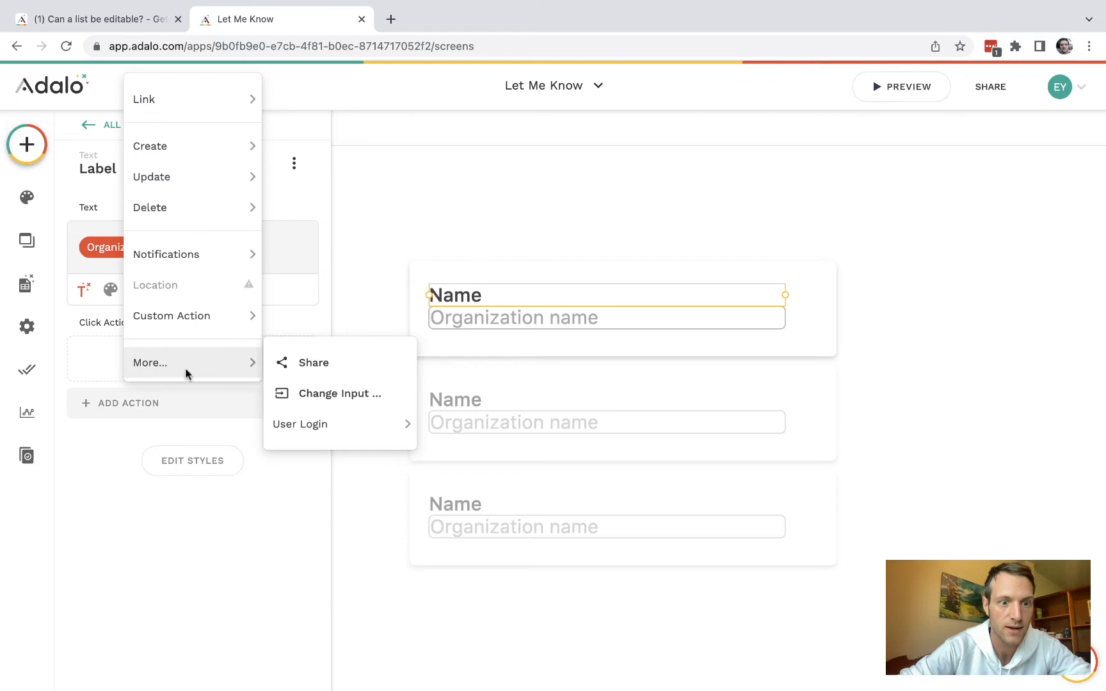
pyautogui.click(339, 393)
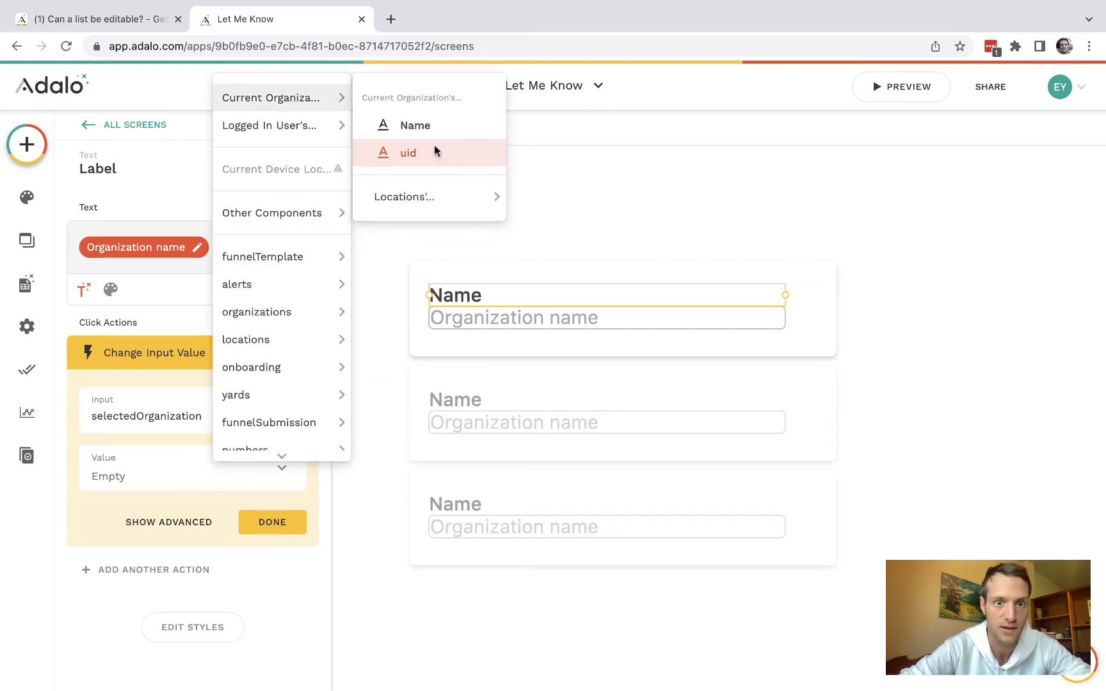
pyautogui.click(408, 153)
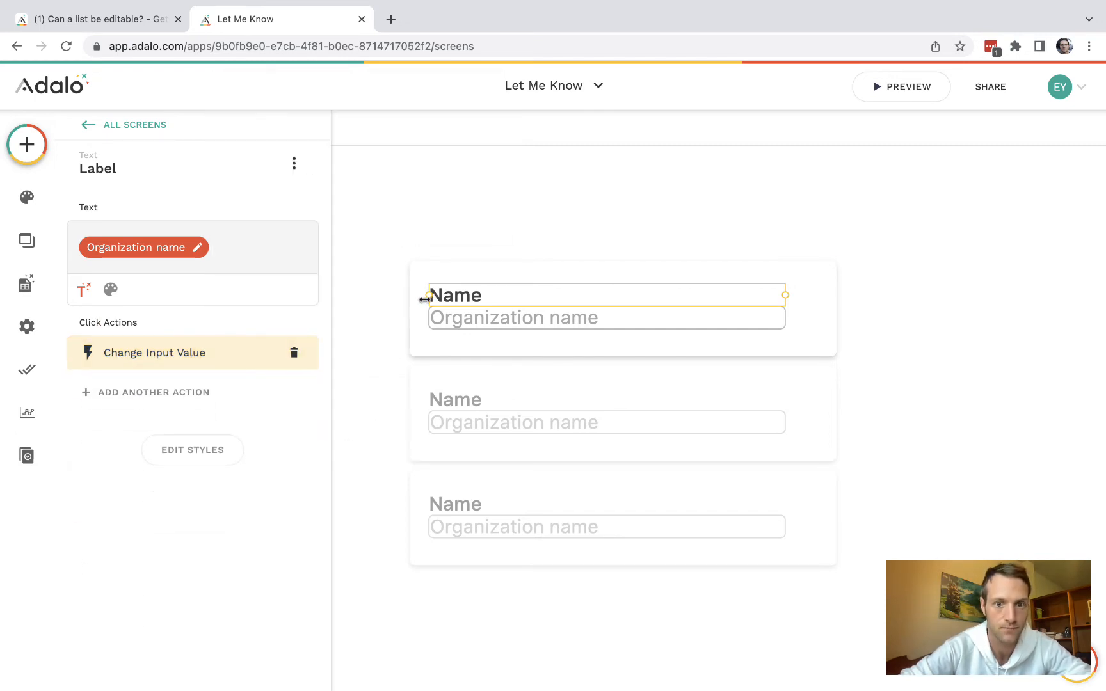
# Make the Name label conditionally visible based on selectedOrganization
pyautogui.click(294, 163)
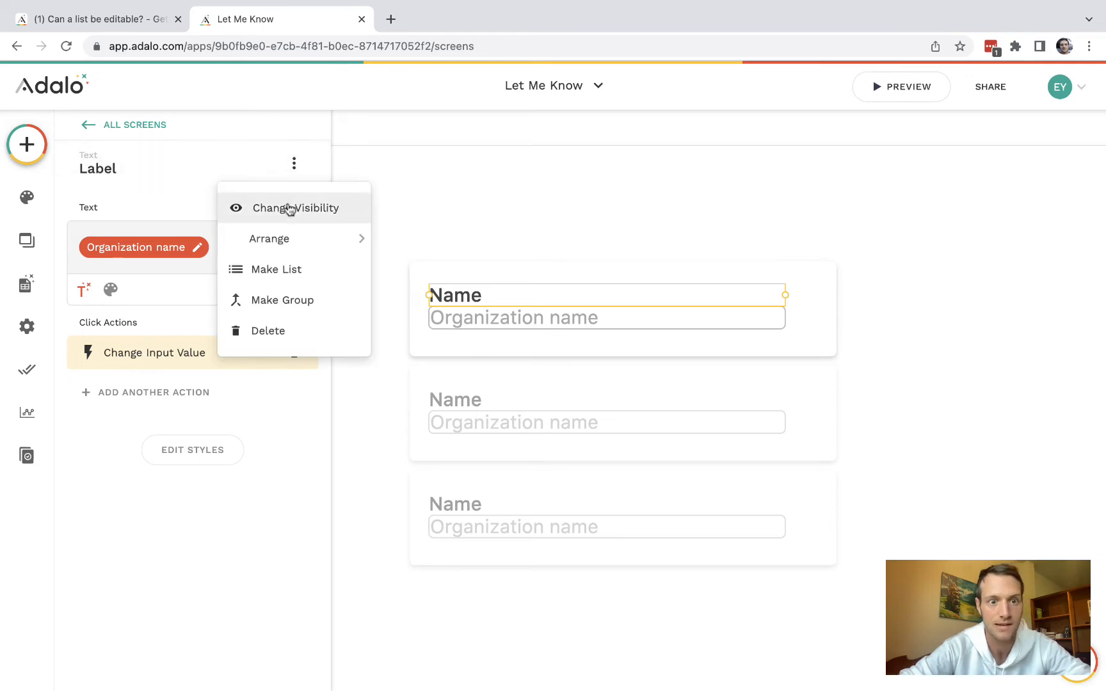
pyautogui.click(296, 207)
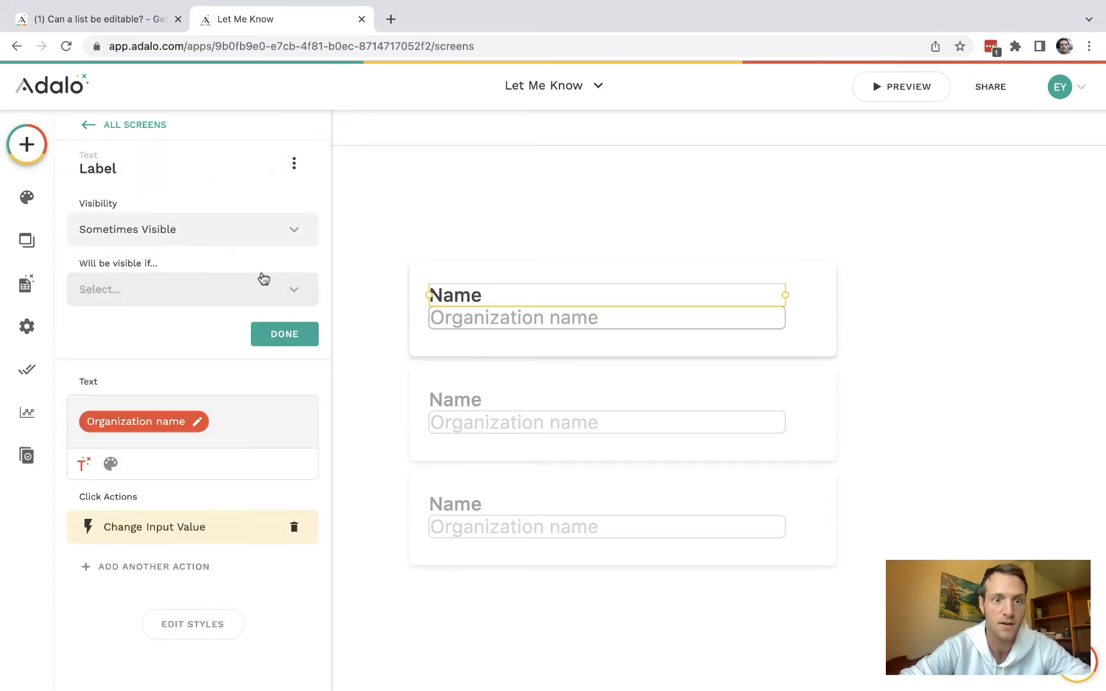
pyautogui.click(192, 289)
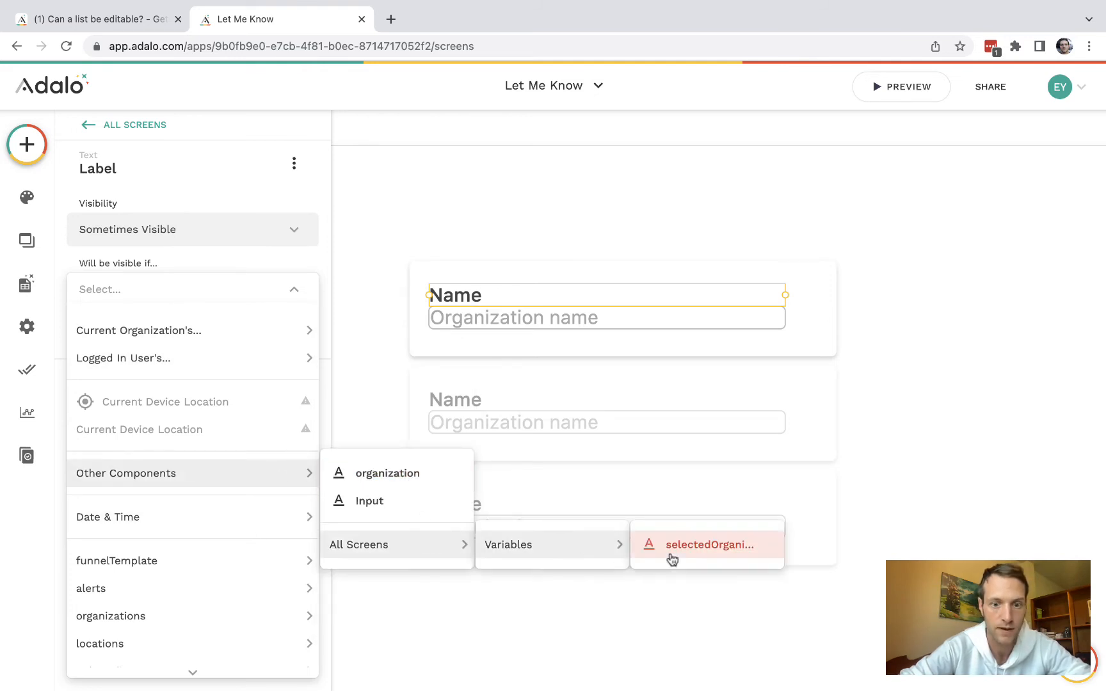
pyautogui.click(706, 544)
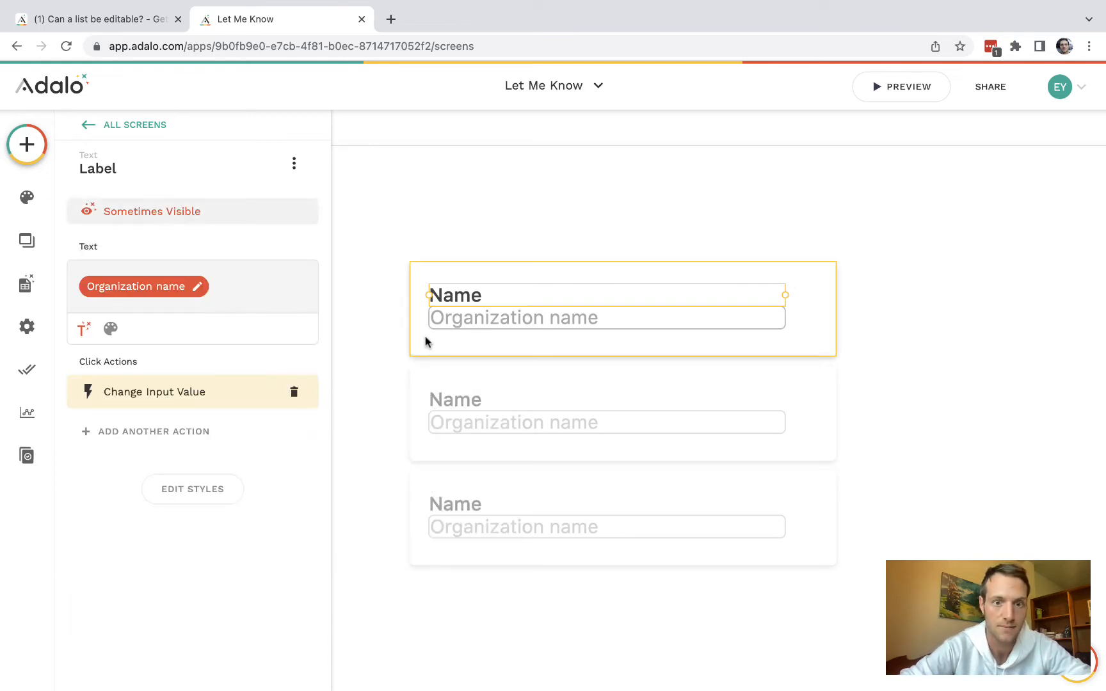
# Set the name input to Sometimes Visible when selectedOrganization equals Current Organization > uid
pyautogui.click(294, 164)
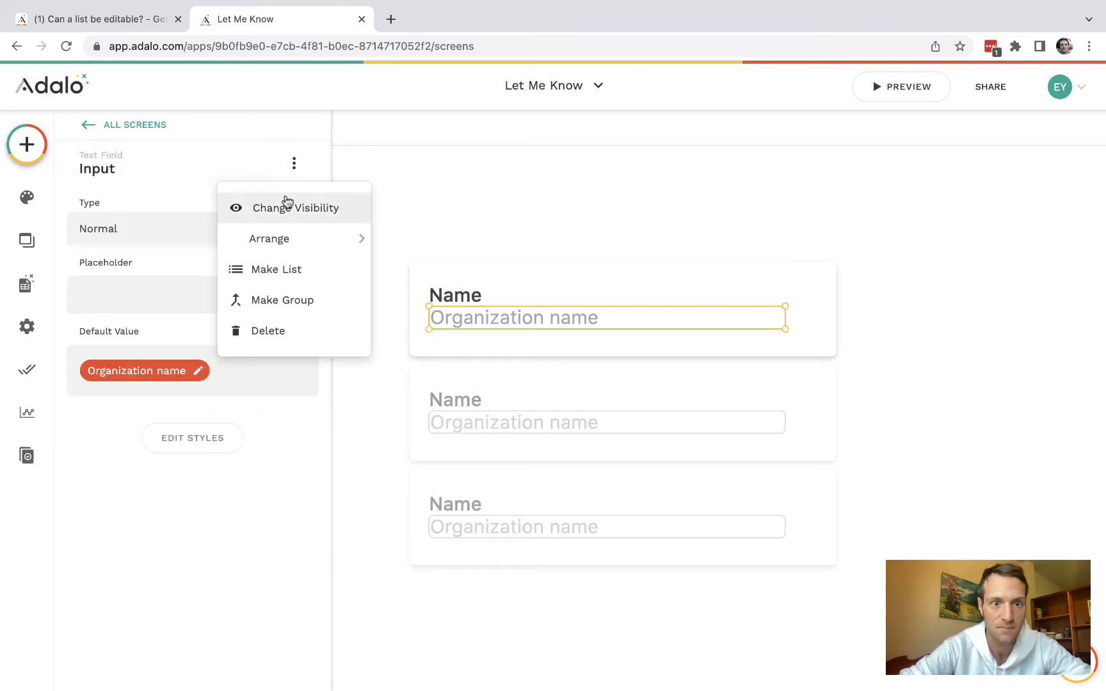
pyautogui.click(295, 207)
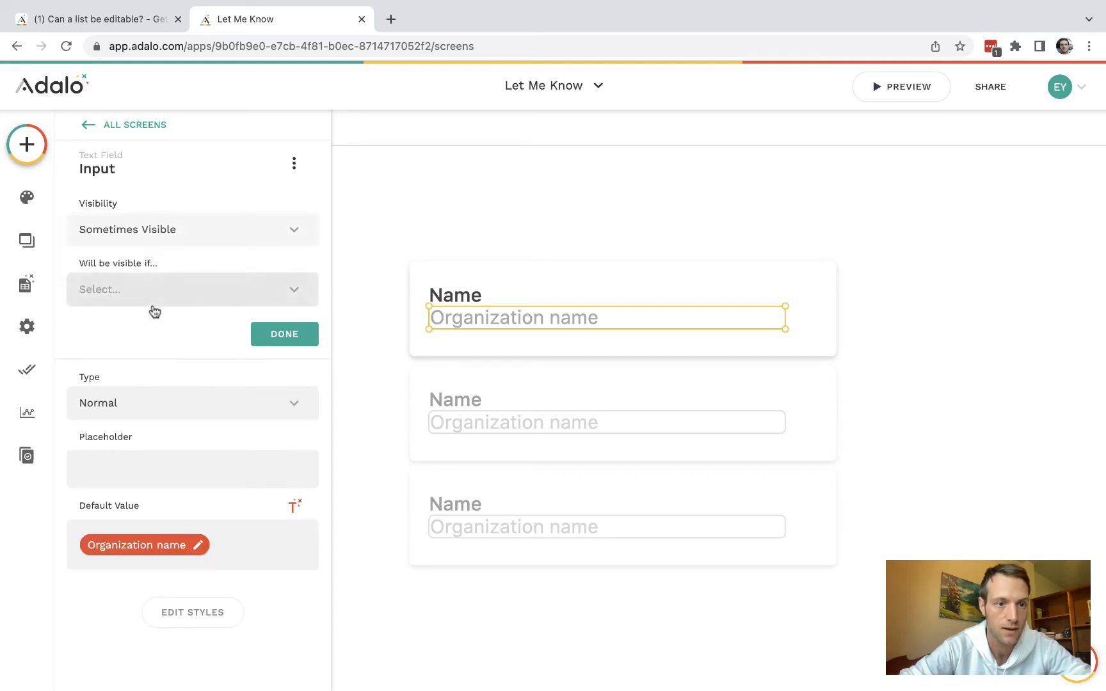
pyautogui.click(187, 288)
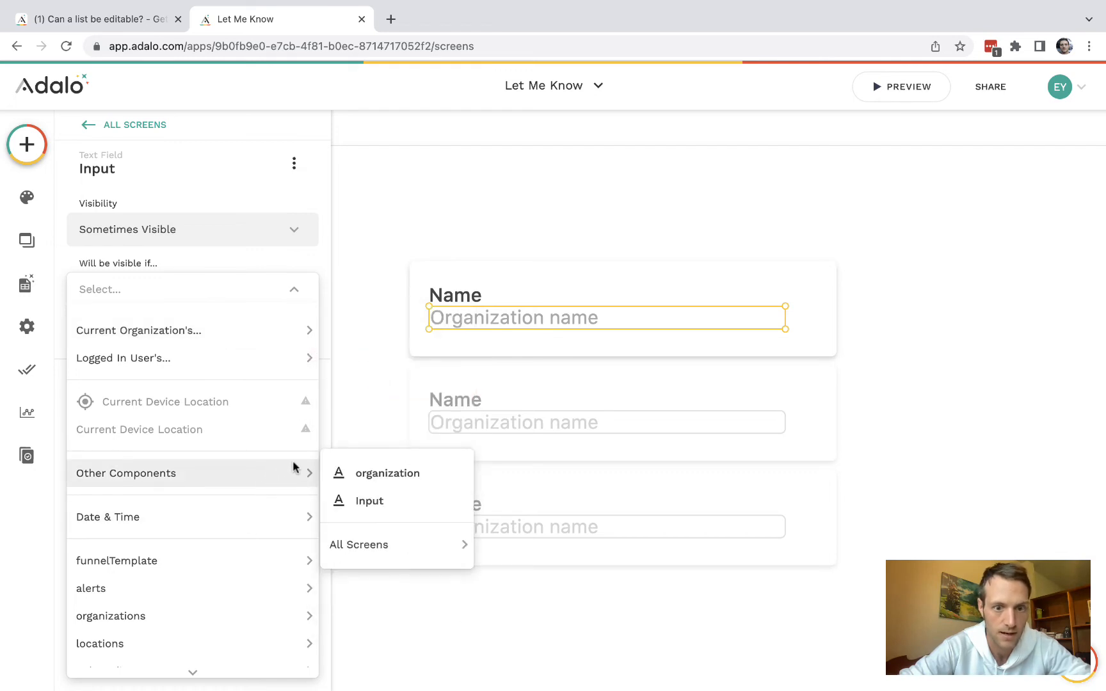
pyautogui.click(358, 544)
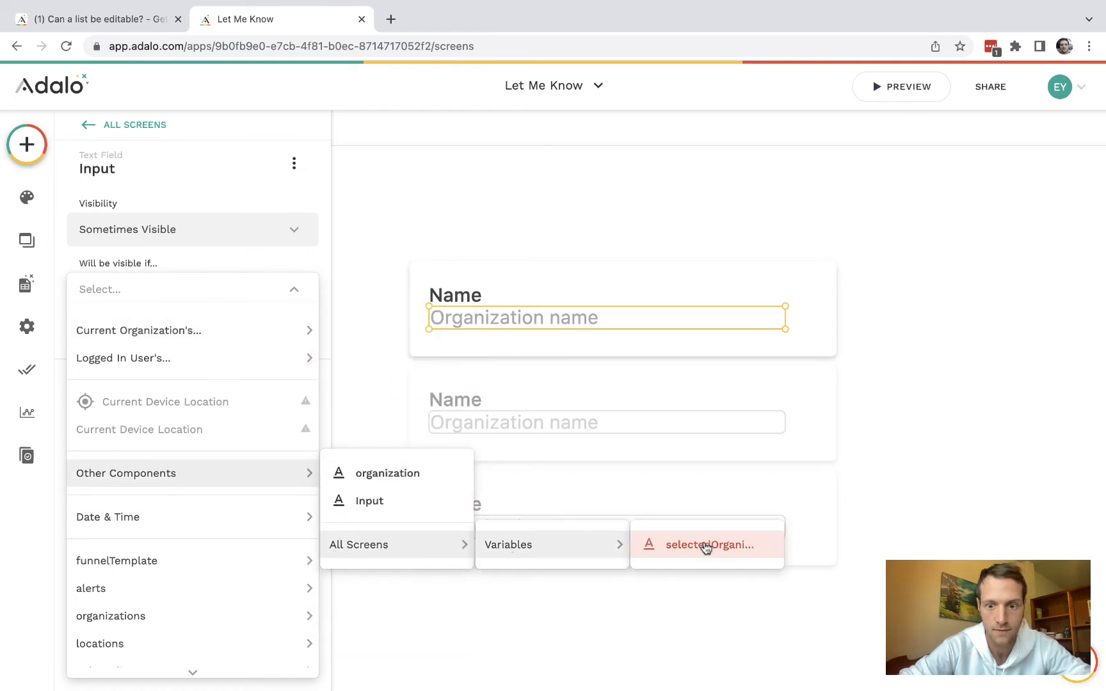
pyautogui.click(705, 544)
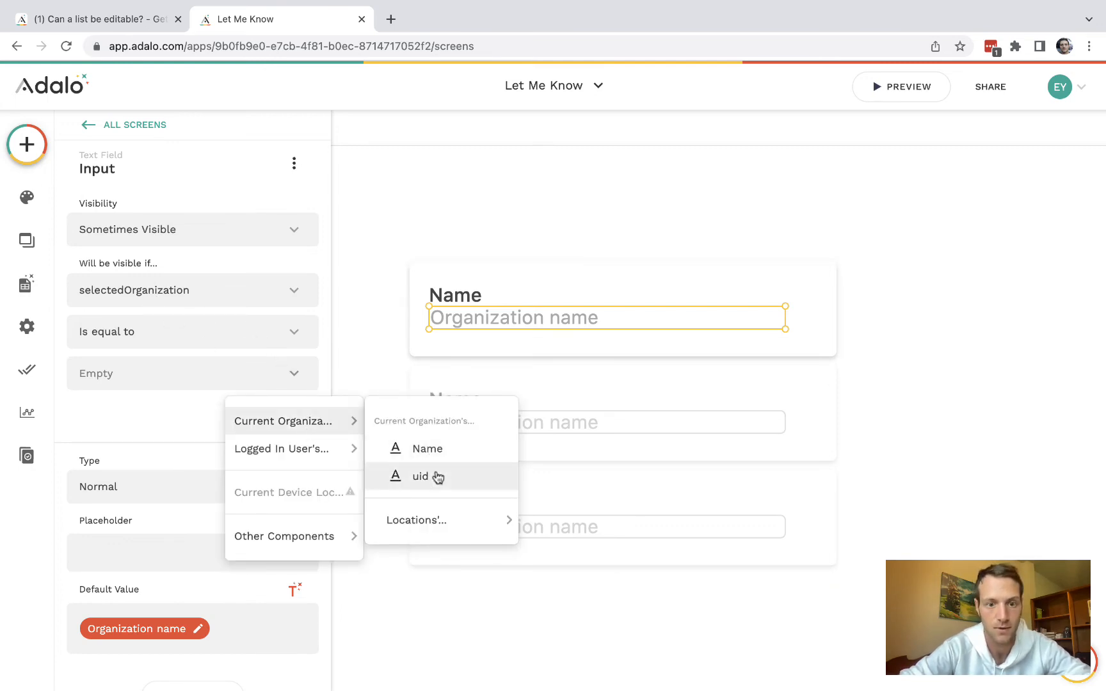
pyautogui.click(420, 477)
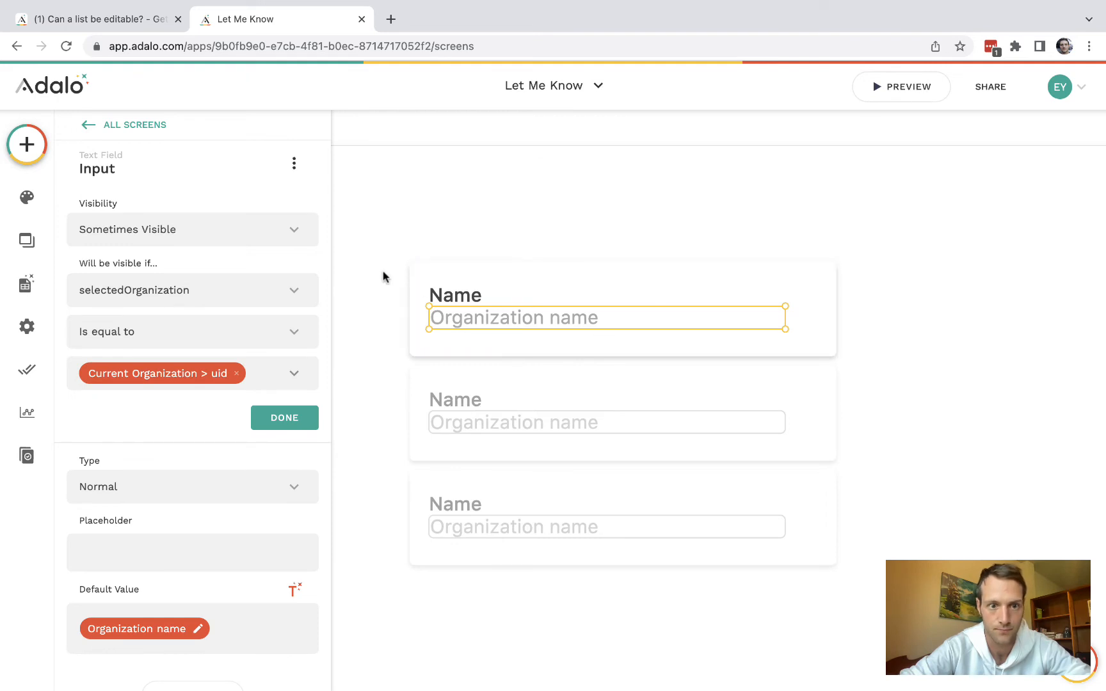
pyautogui.click(454, 295)
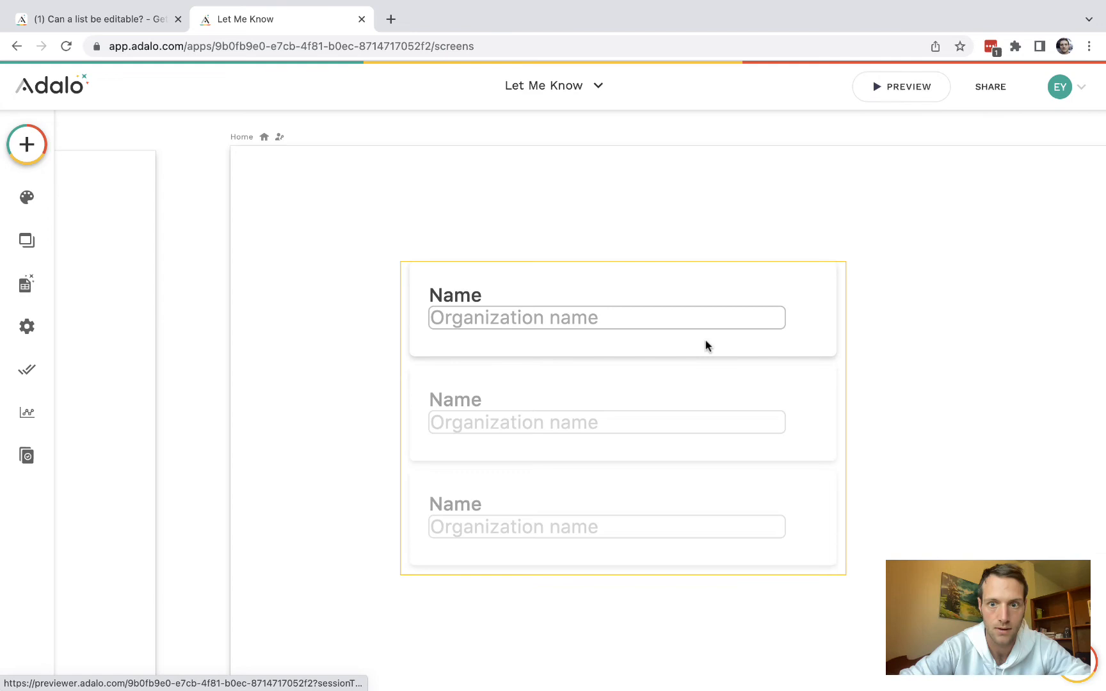
pyautogui.click(900, 86)
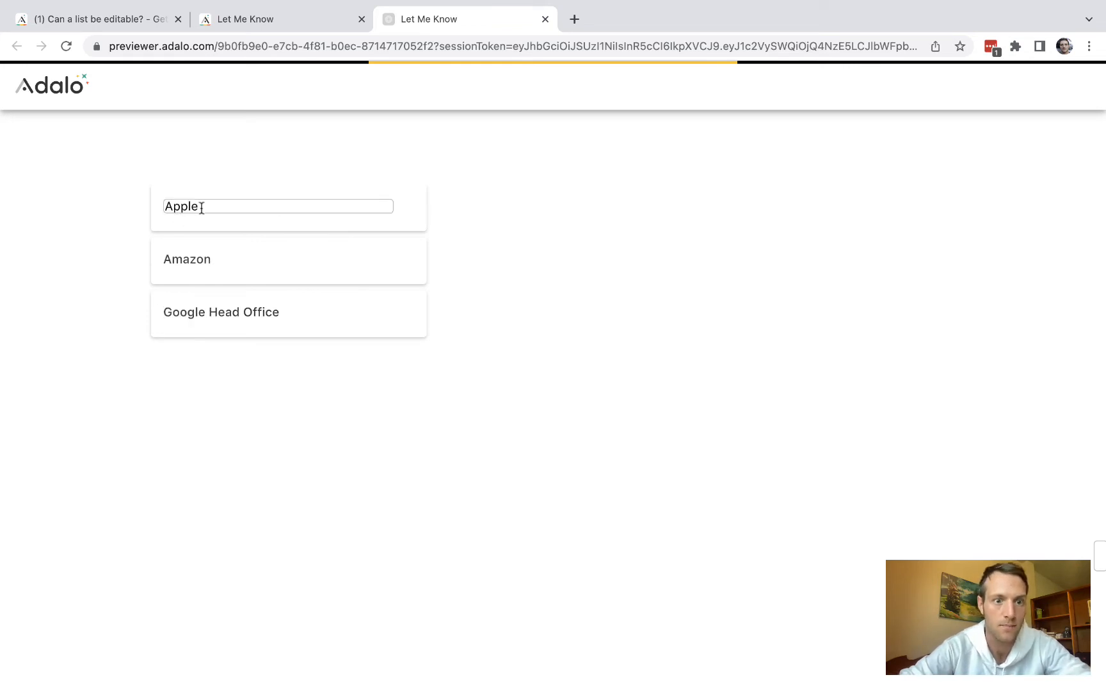
pyautogui.doubleClick(180, 206)
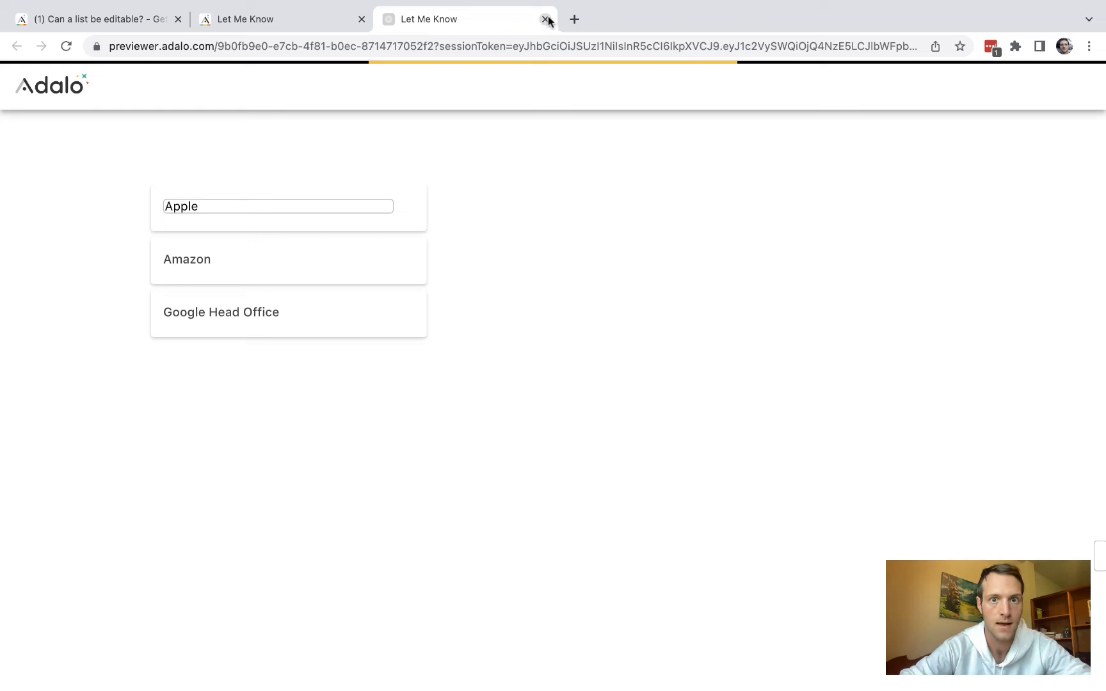
pyautogui.click(546, 19)
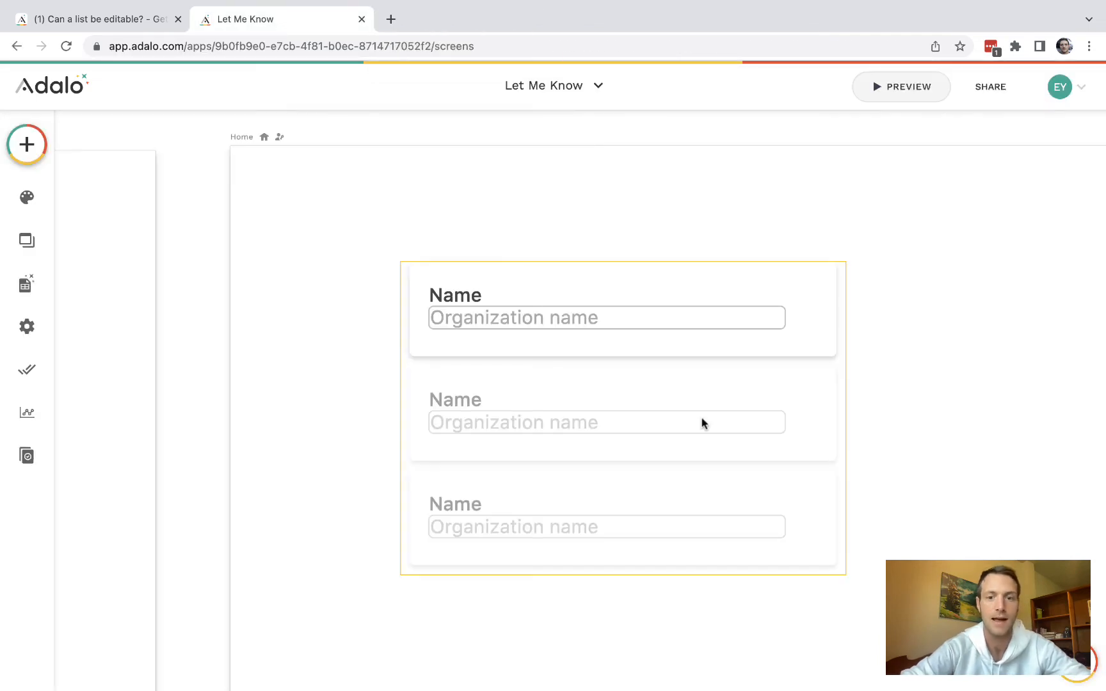
pyautogui.moveTo(592, 322)
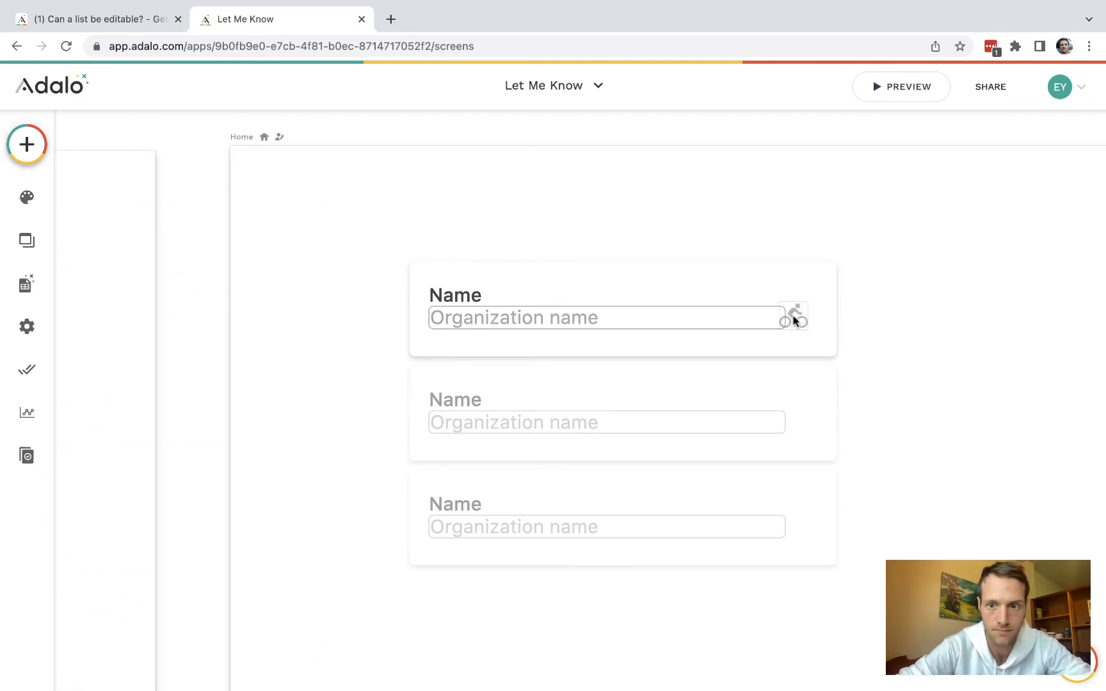
# Turn the icon beside the name input into a check icon at size 19
pyautogui.click(795, 318)
pyautogui.write('check')
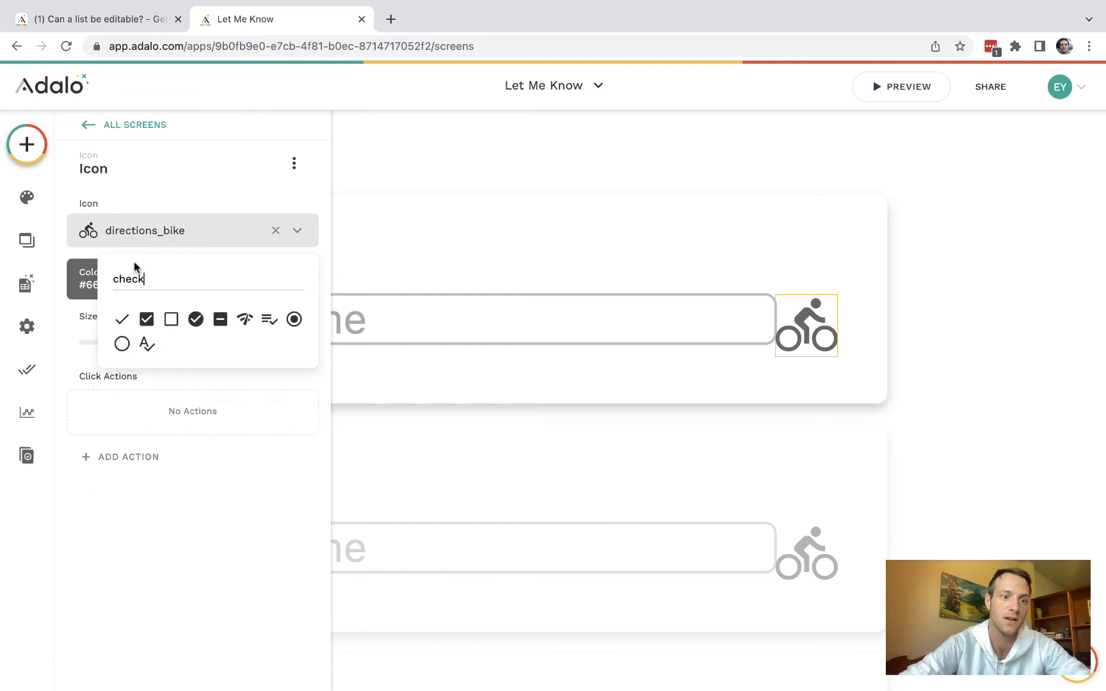
pyautogui.click(121, 319)
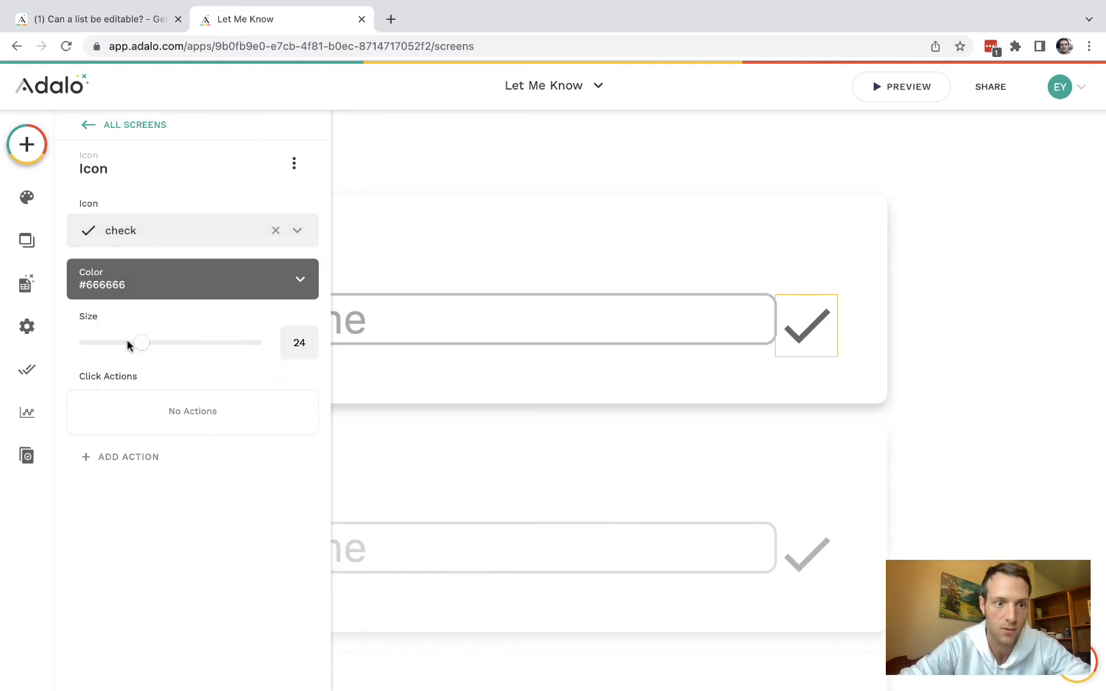
pyautogui.moveTo(140, 342); pyautogui.dragTo(126, 341)
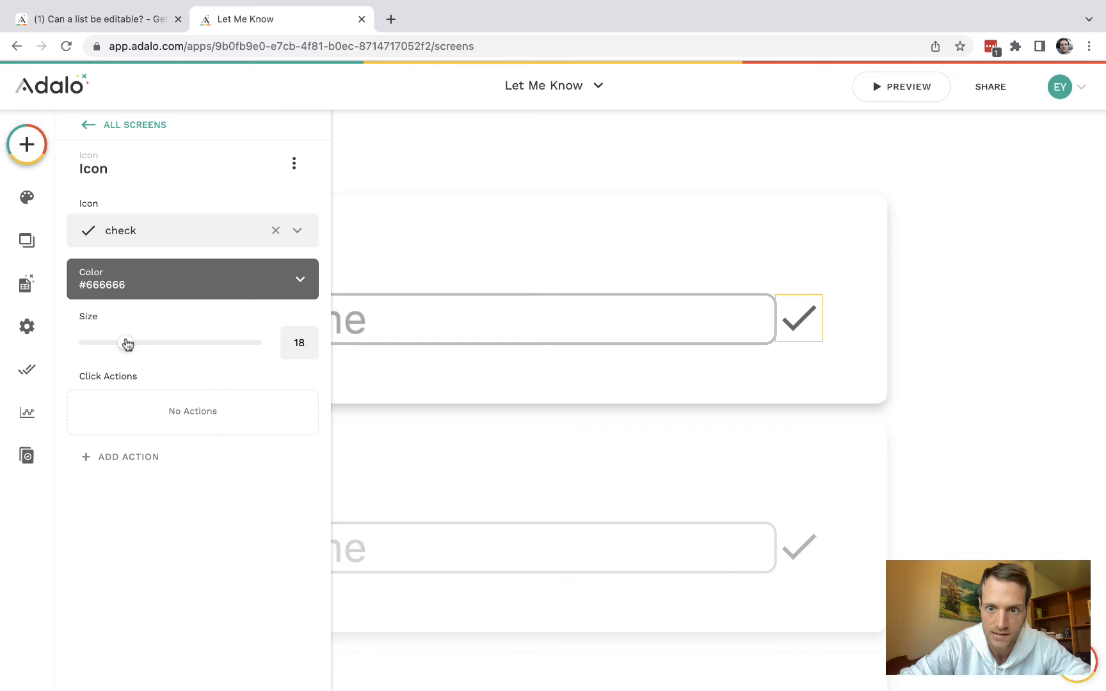
pyautogui.moveTo(126, 343); pyautogui.dragTo(129, 343)
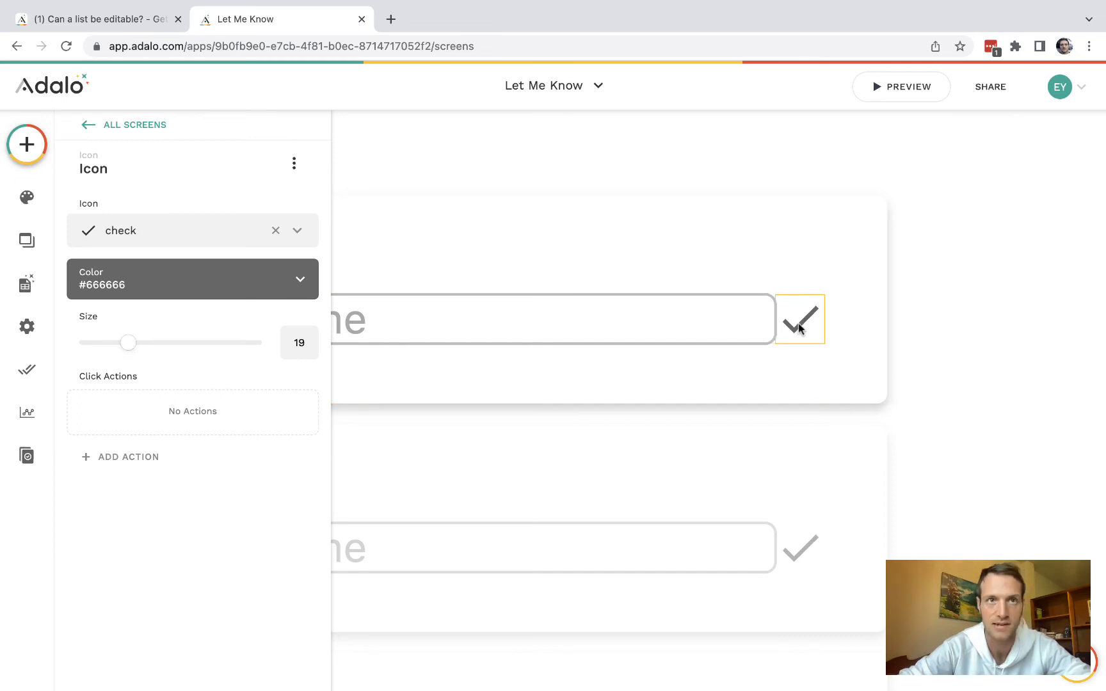
pyautogui.click(294, 163)
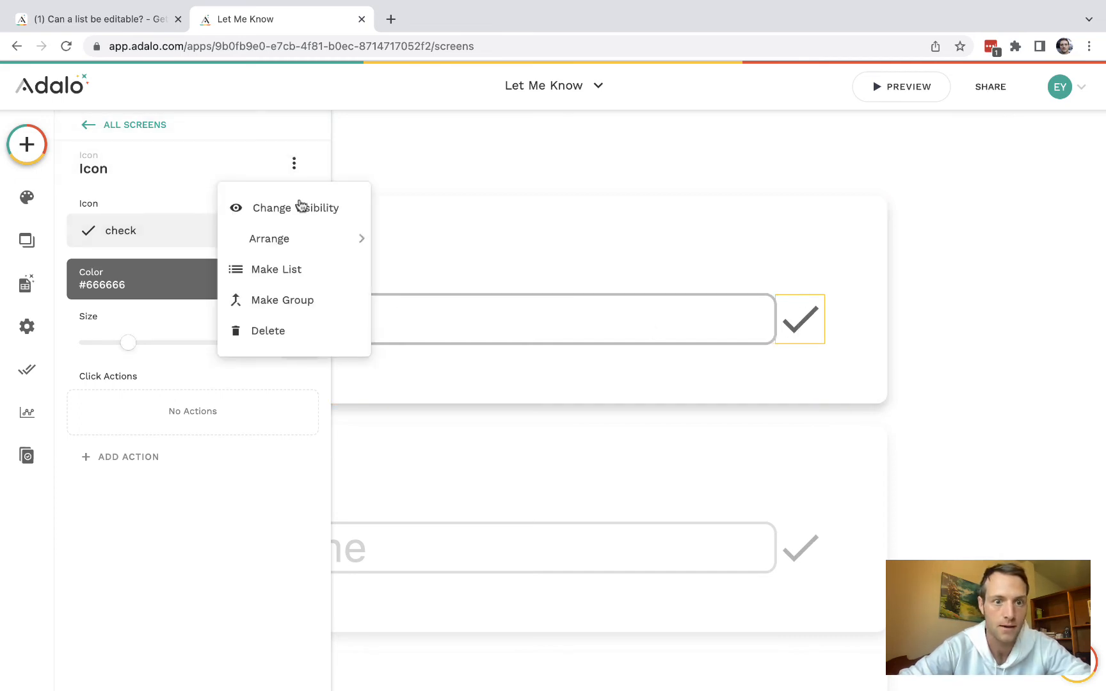
# Add a Change Visibility condition on the check icon comparing selectedOrganization to the organization's uid
pyautogui.click(296, 208)
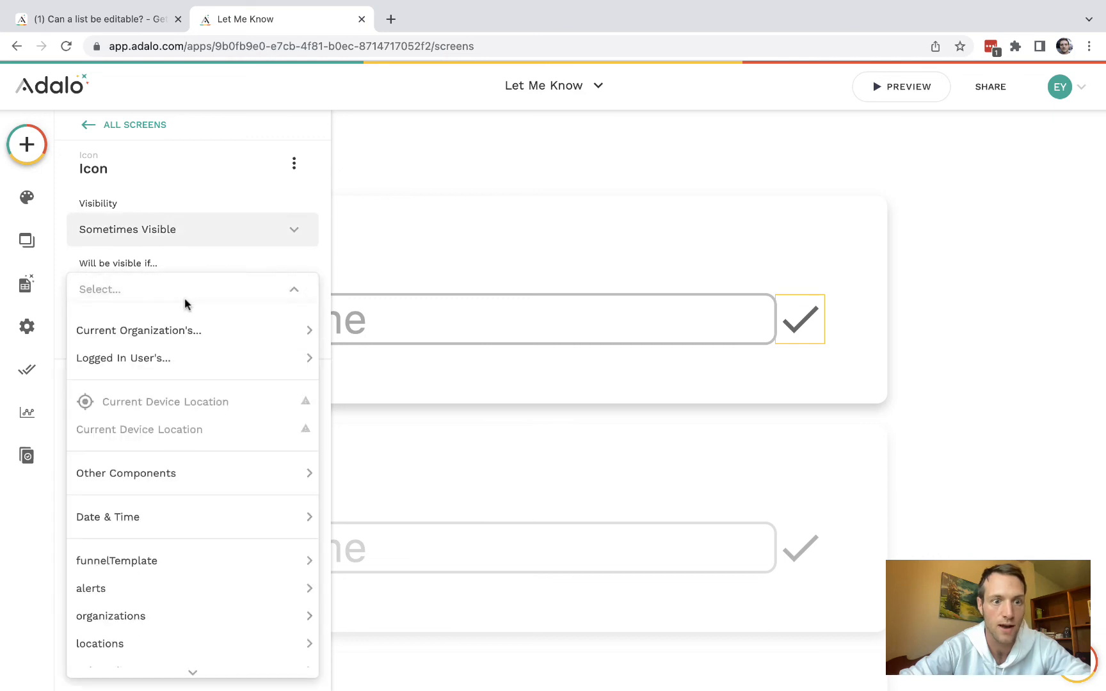
pyautogui.click(126, 349)
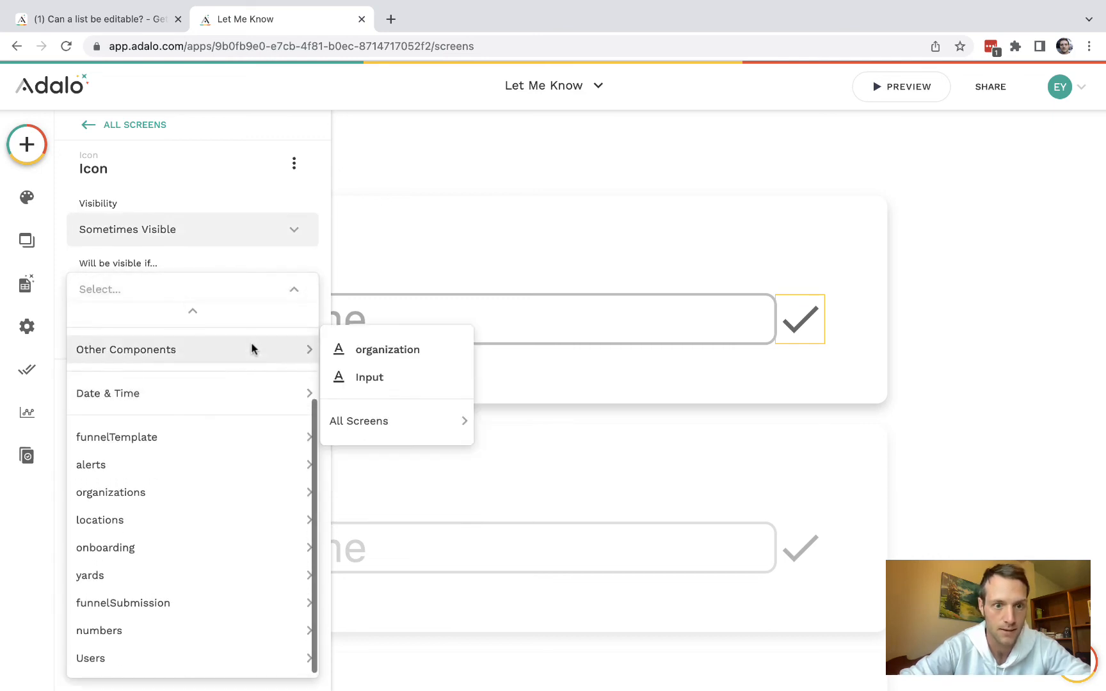
pyautogui.click(387, 350)
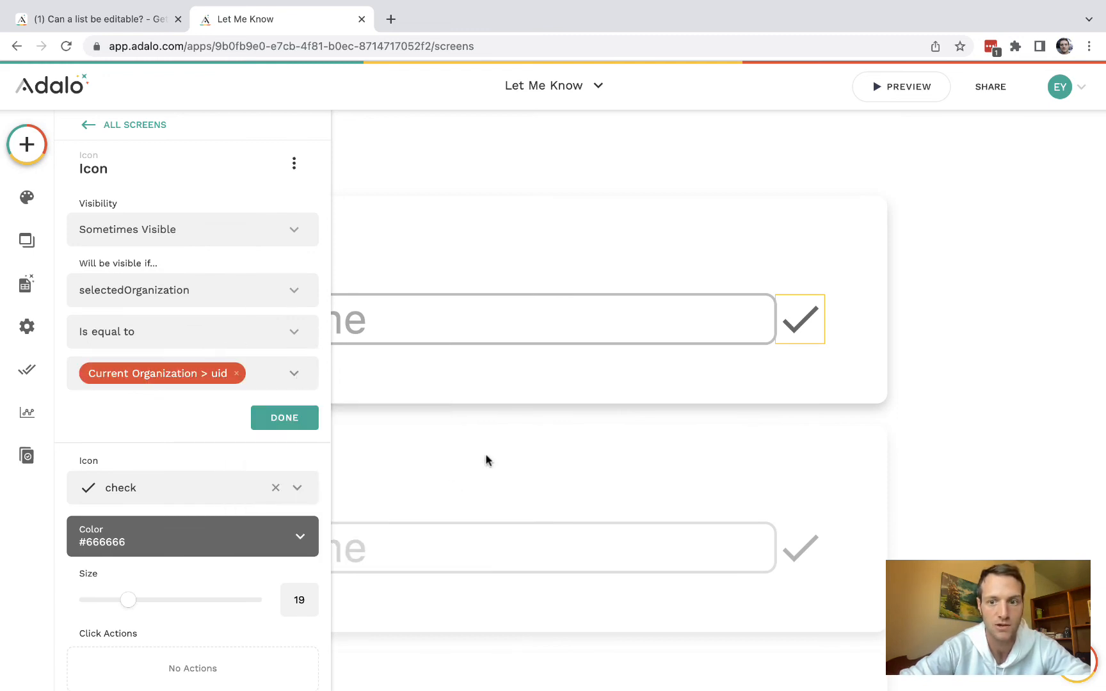
pyautogui.moveTo(781, 340)
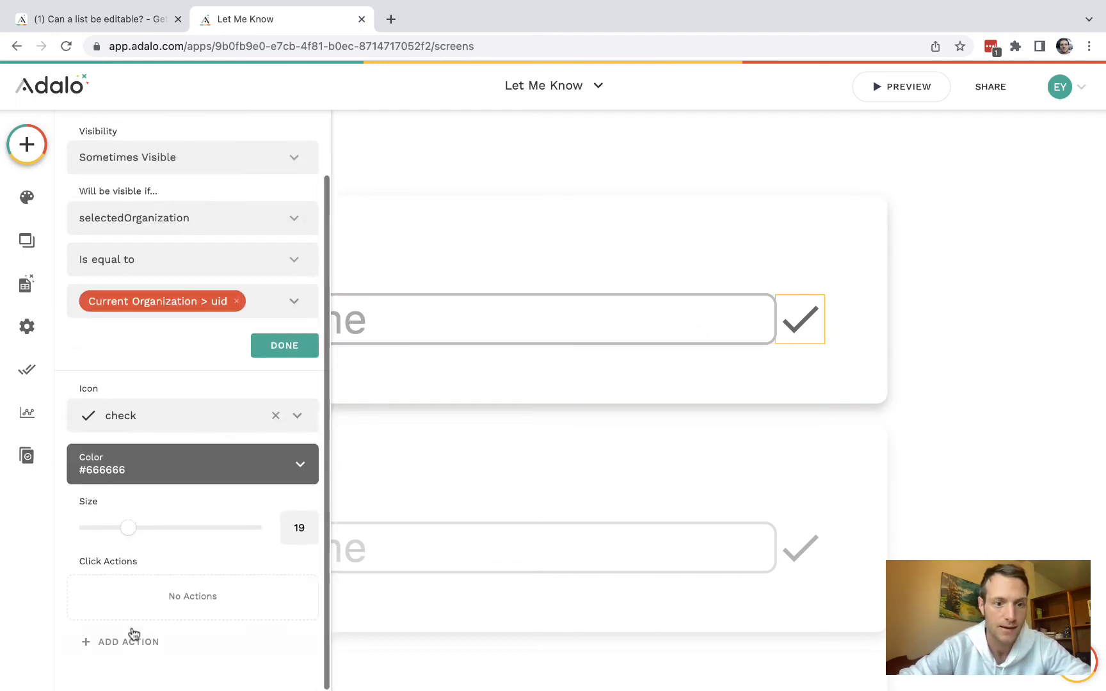
# Add Update Current organization and Change Input Value click actions to the check icon
pyautogui.click(129, 642)
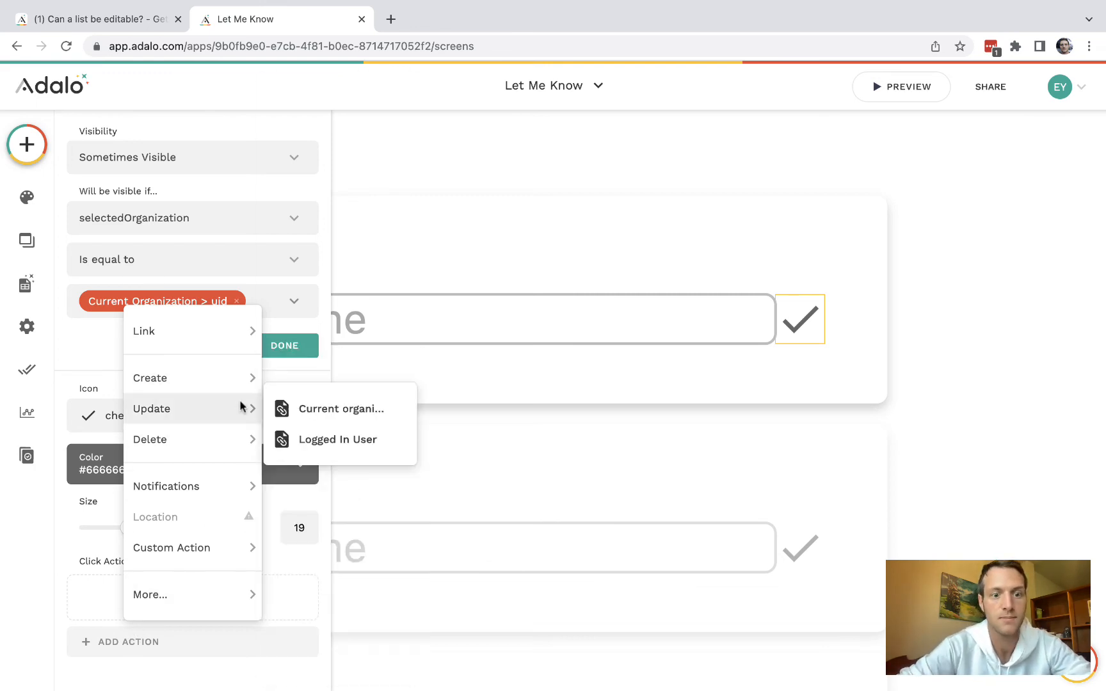
pyautogui.click(342, 408)
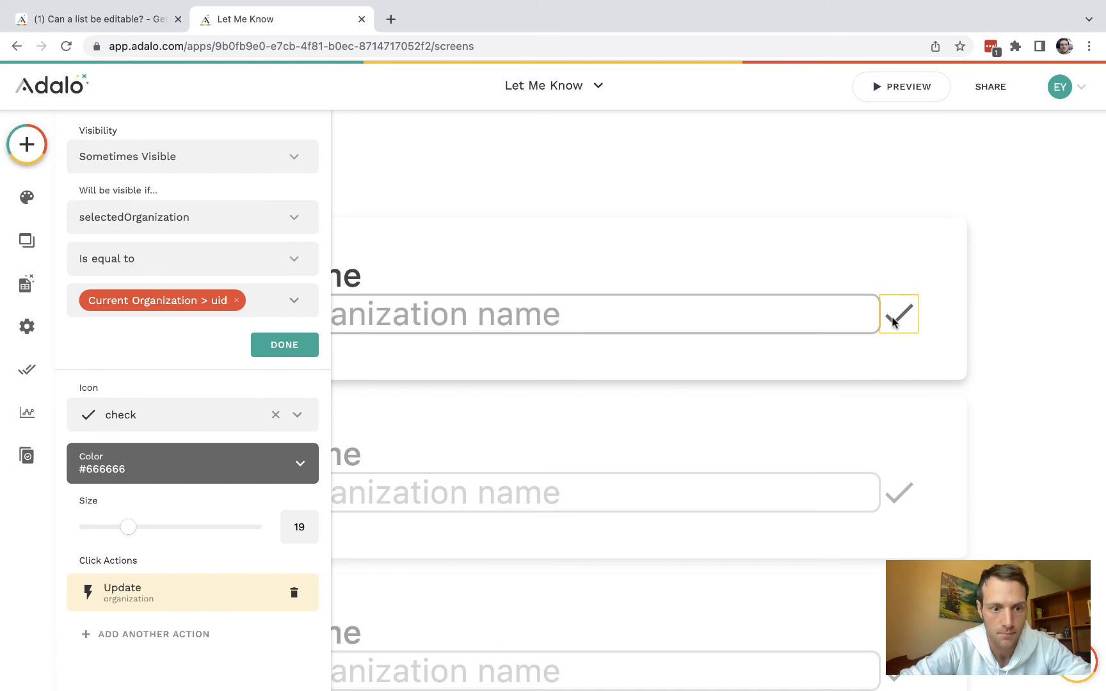
pyautogui.click(153, 634)
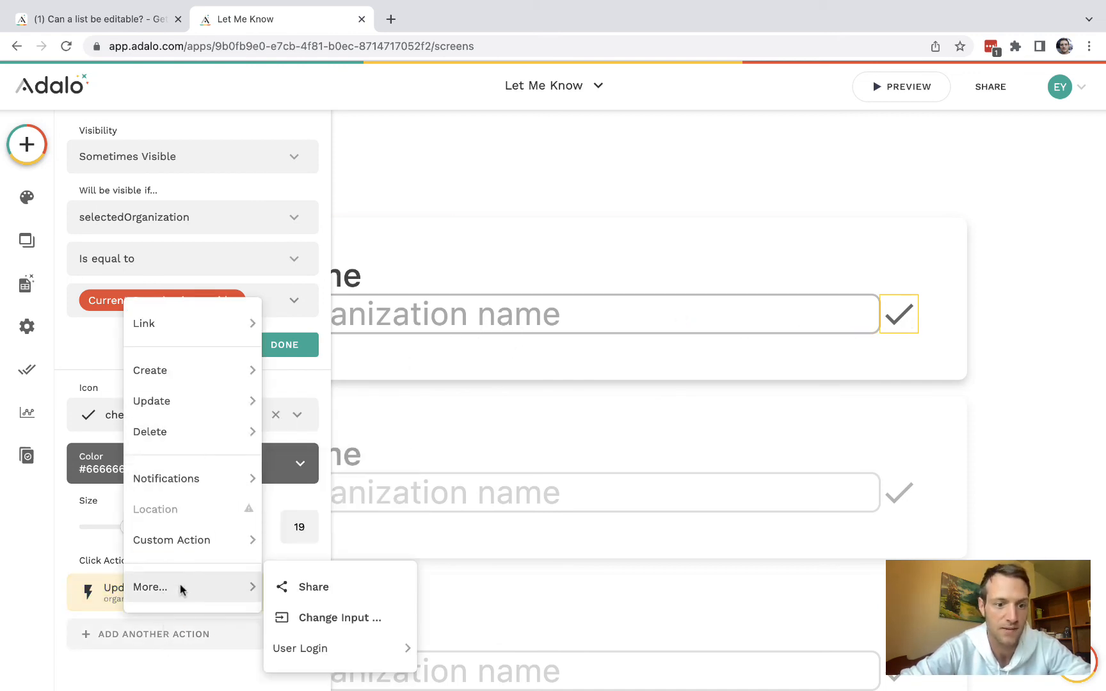
pyautogui.click(339, 617)
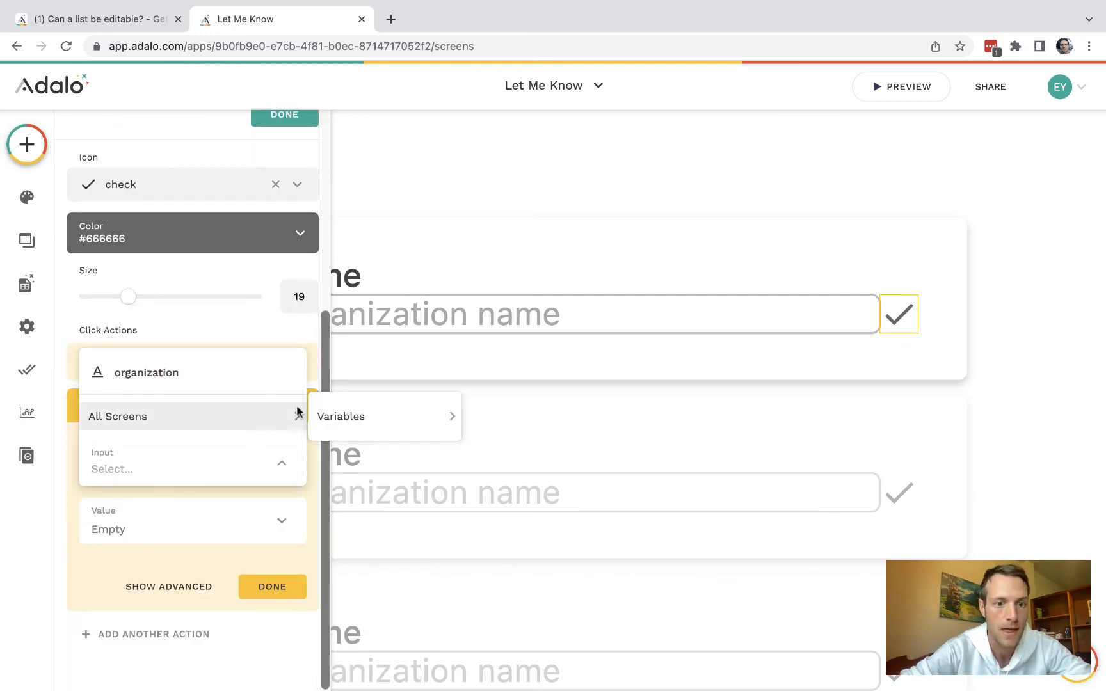
pyautogui.click(271, 586)
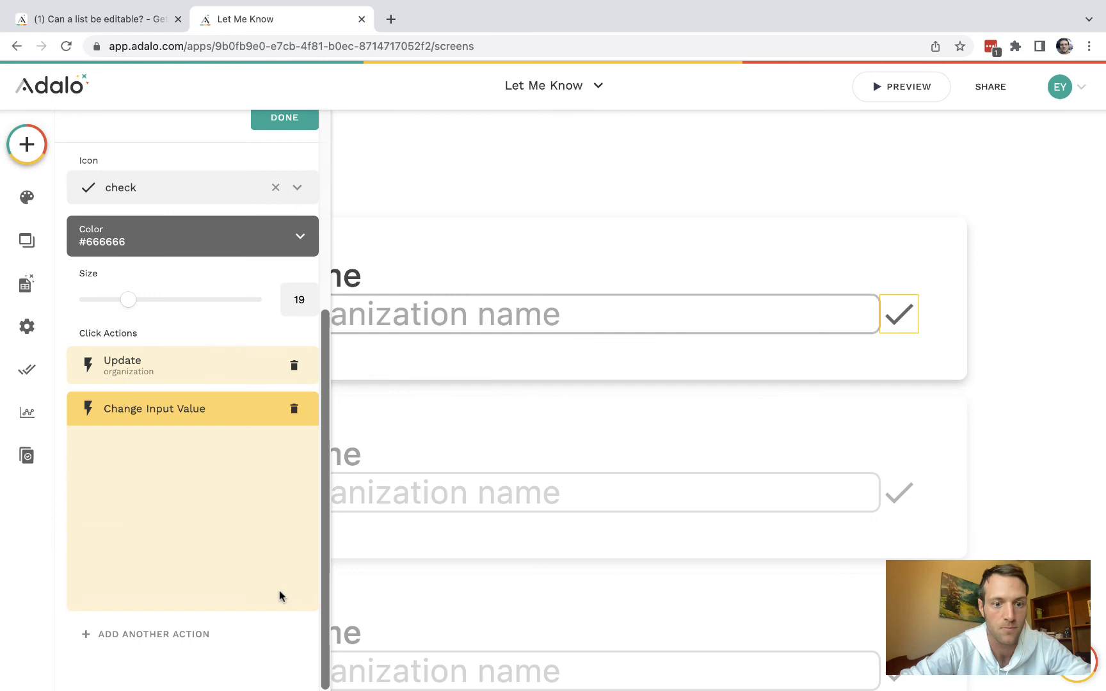
pyautogui.click(283, 118)
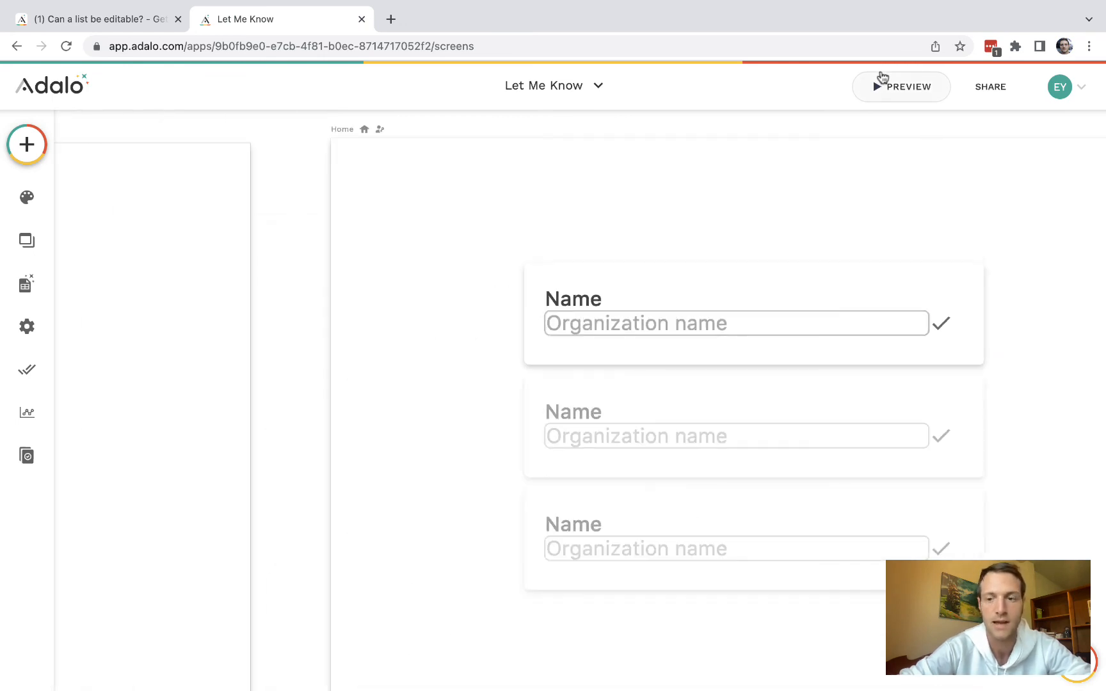
# In preview, save Apple, then inline-rename Amazon to Microsoft and Google Head Office to Google
pyautogui.click(907, 87)
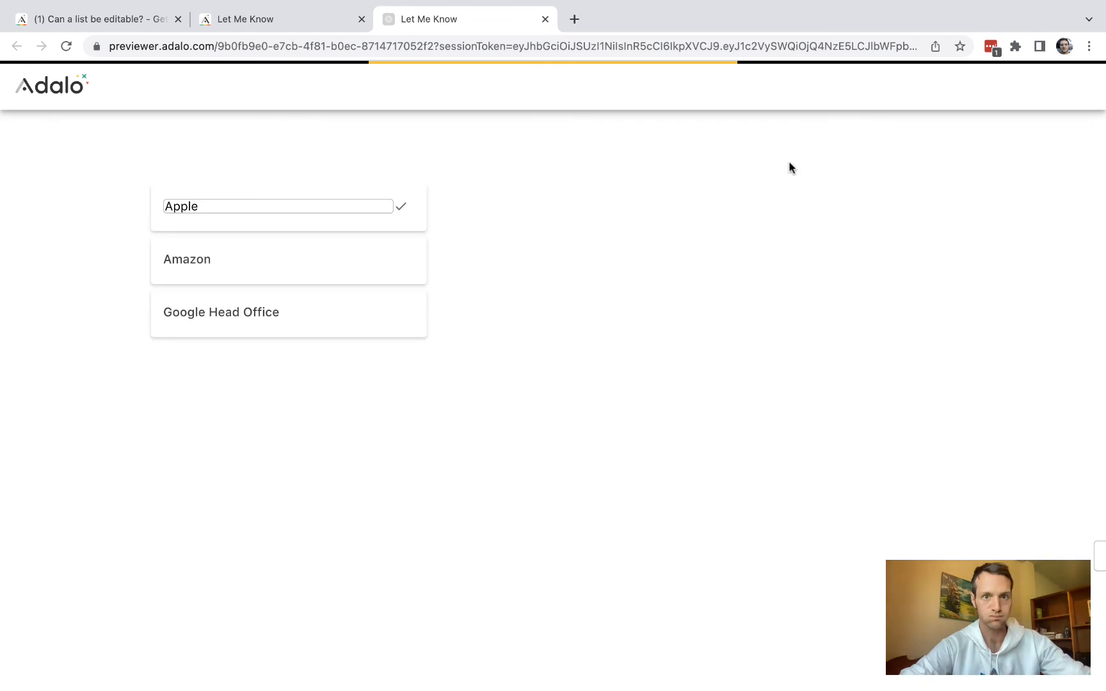
pyautogui.click(400, 206)
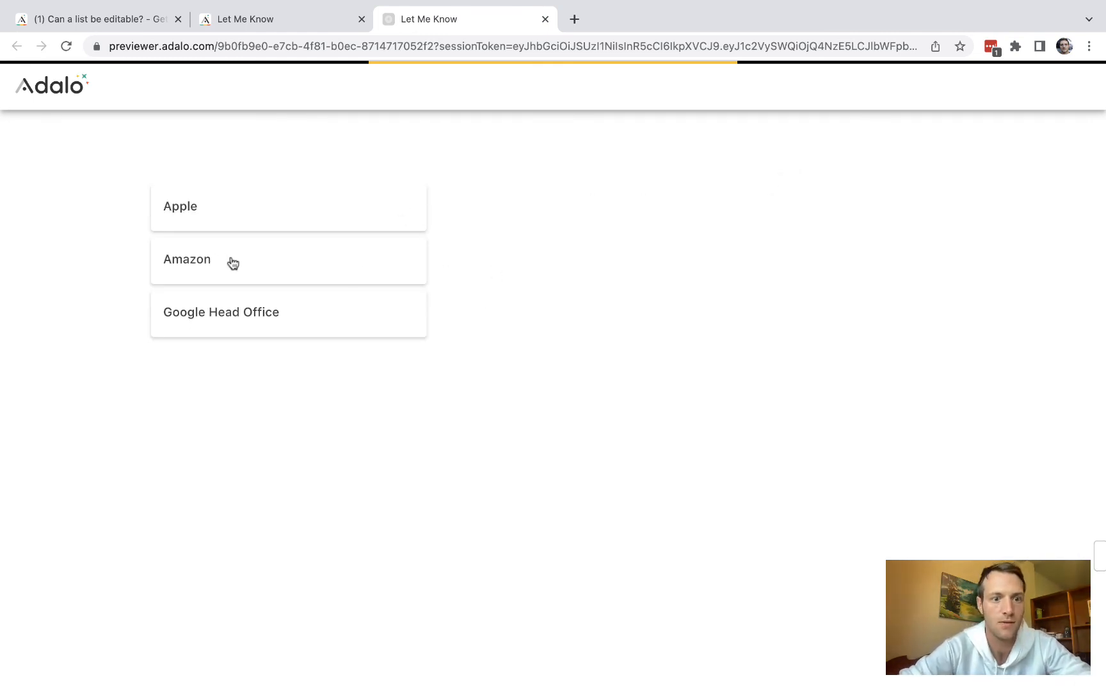
pyautogui.click(233, 258)
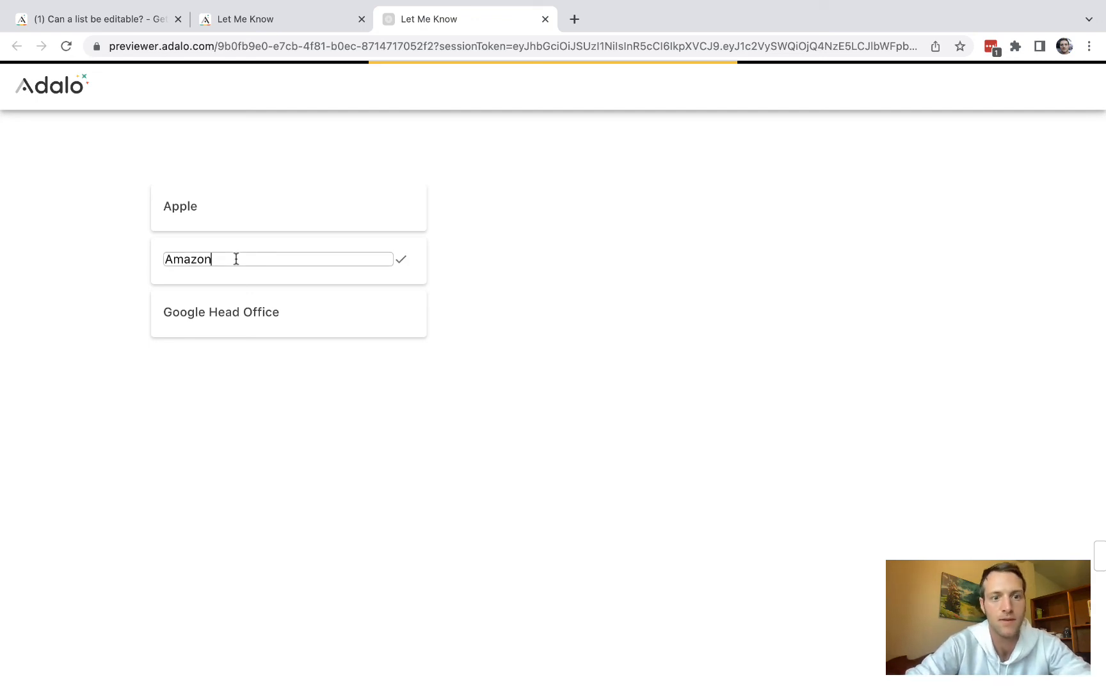
pyautogui.write('Microsoft')
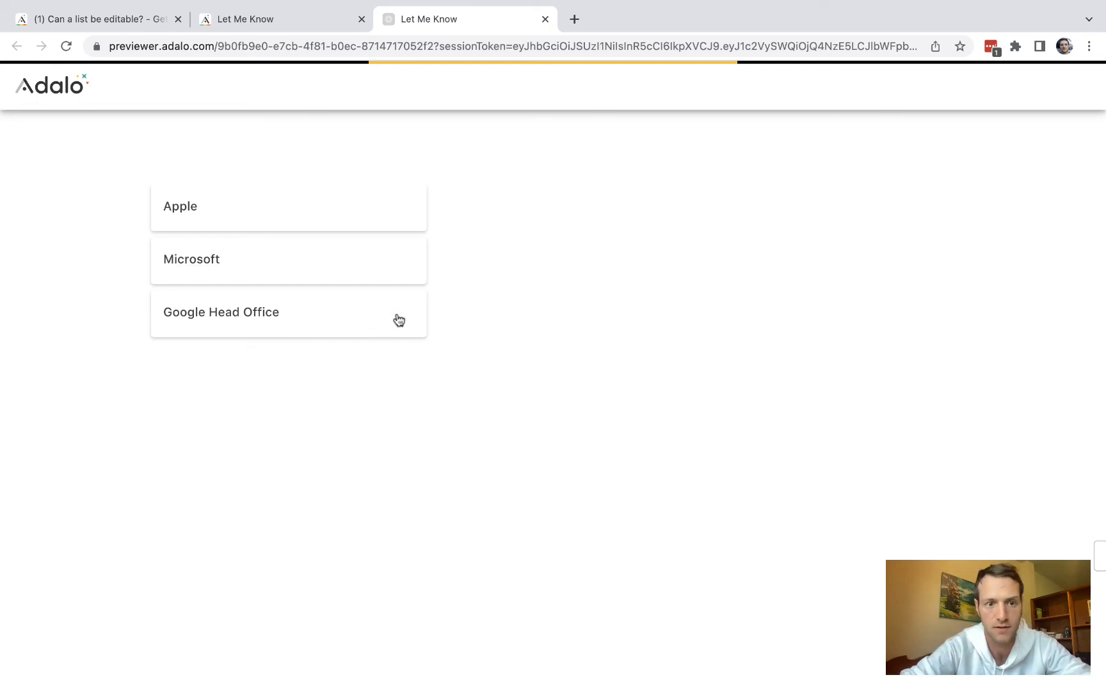
pyautogui.click(221, 313)
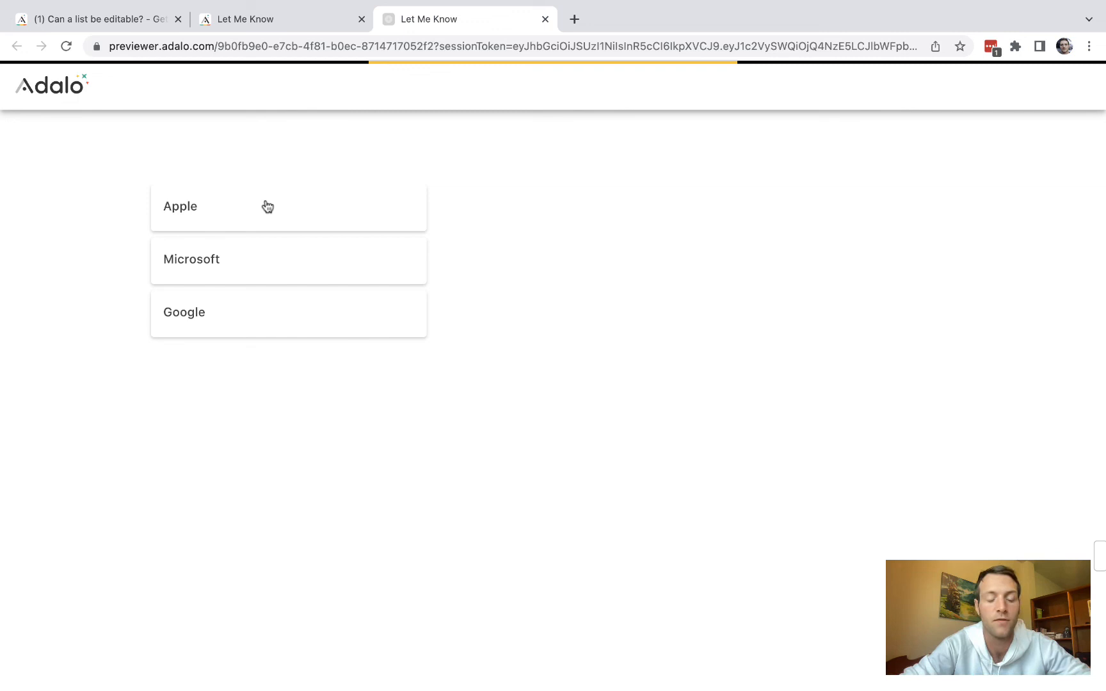
pyautogui.moveTo(790, 167)
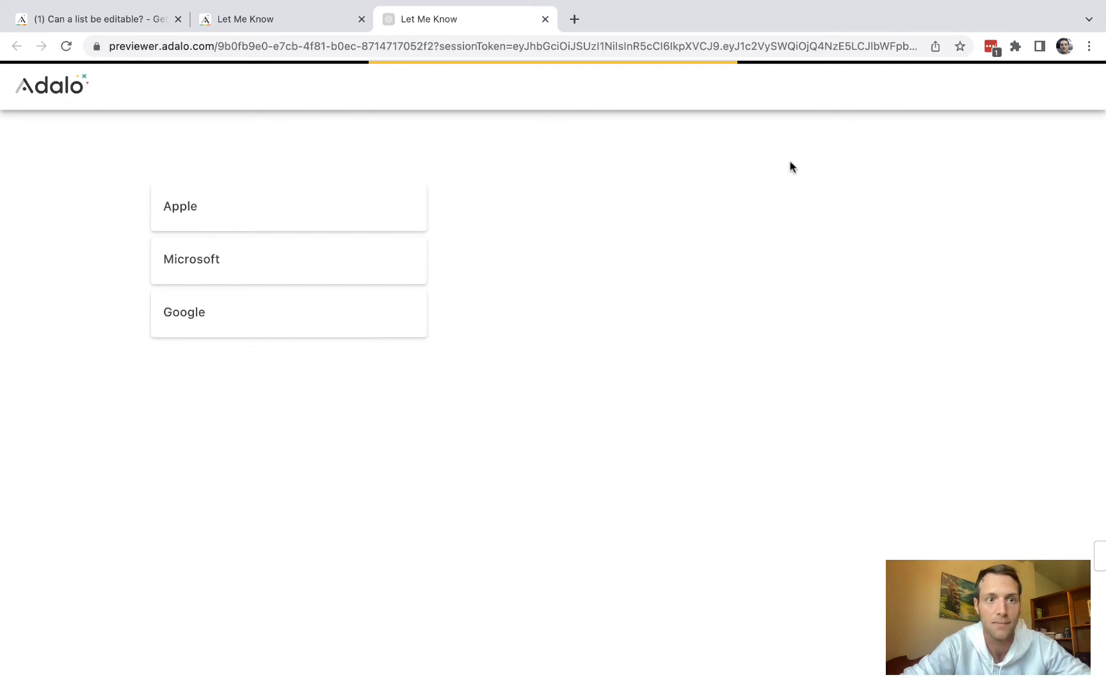
pyautogui.moveTo(313, 134)
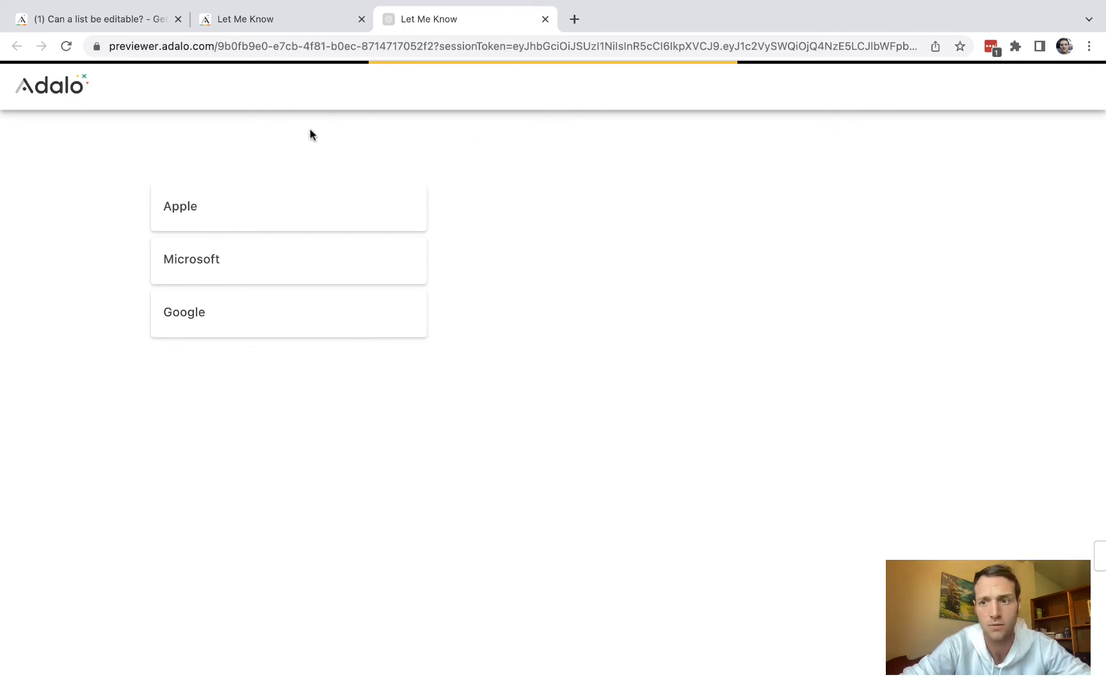
pyautogui.moveTo(694, 97)
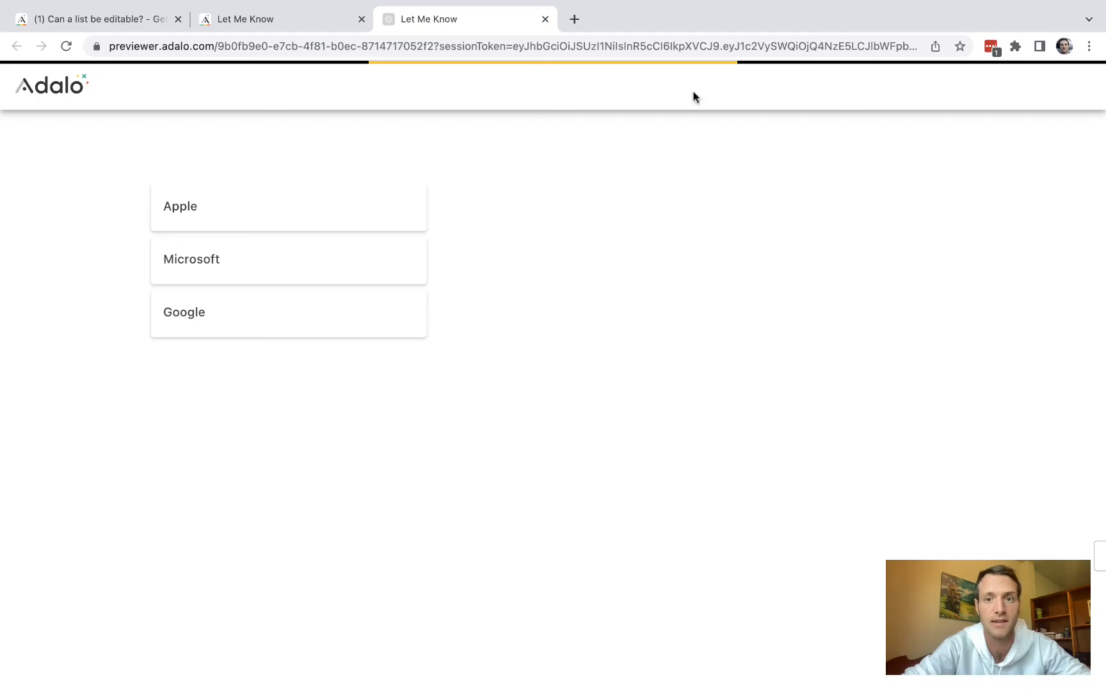